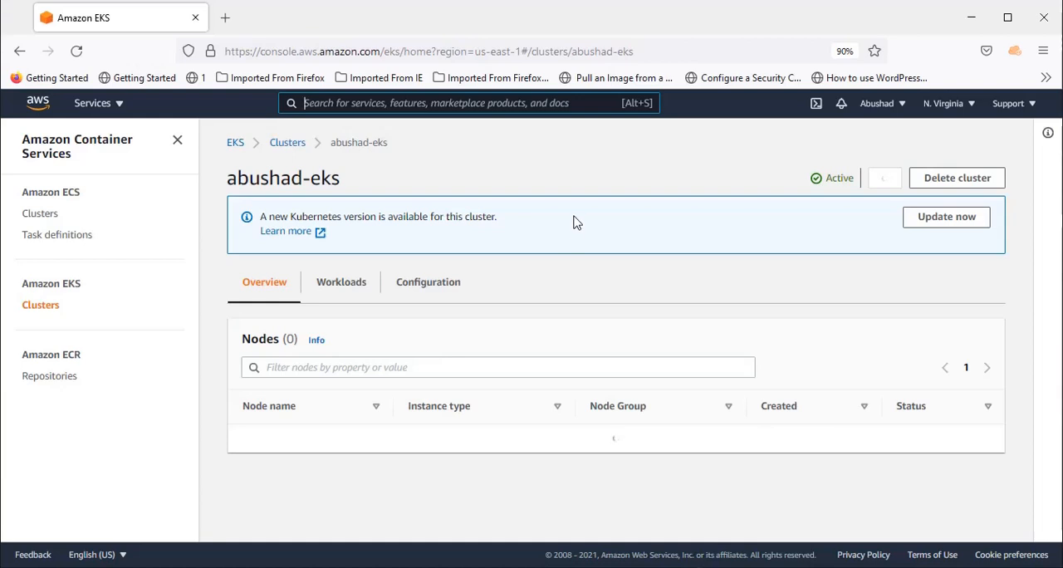
mouse_move(515, 204)
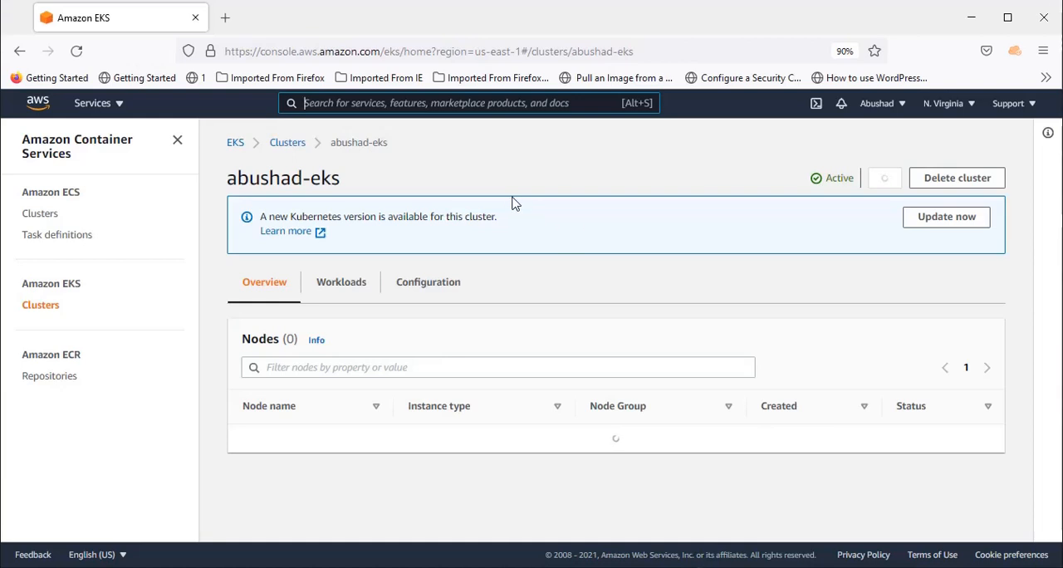
mouse_move(1032, 201)
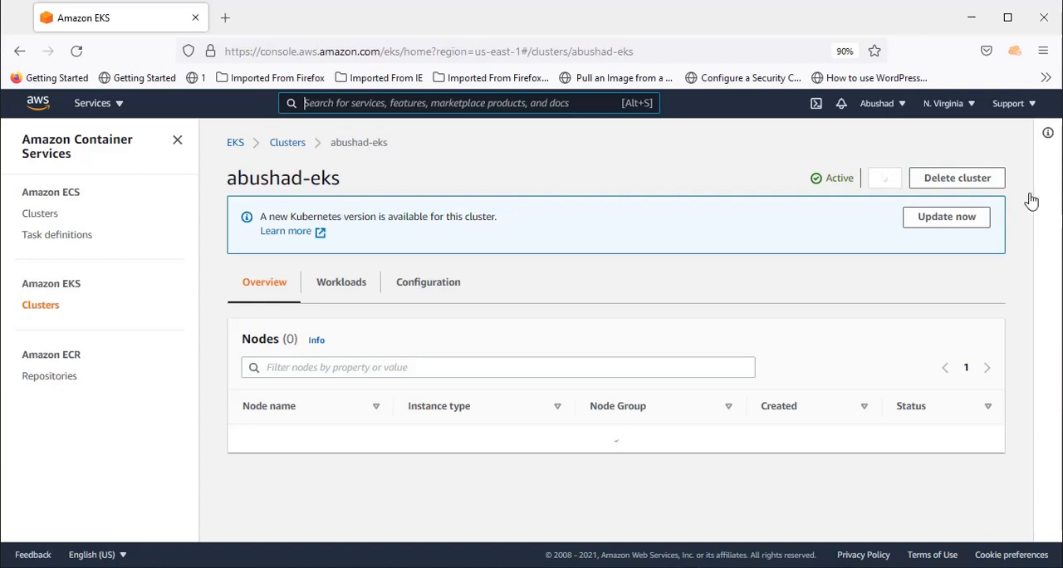
mouse_move(504, 305)
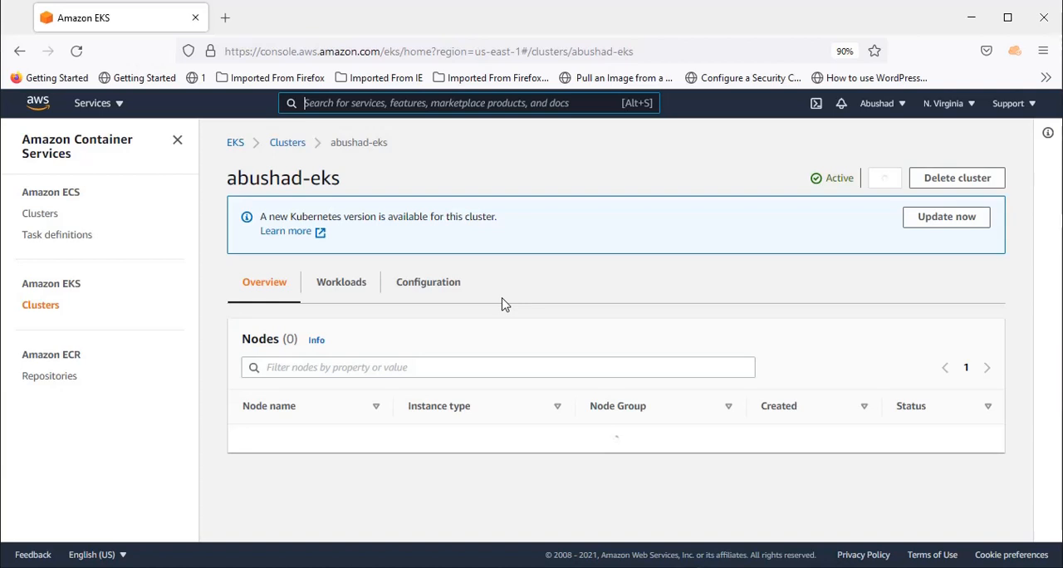
mouse_move(429, 287)
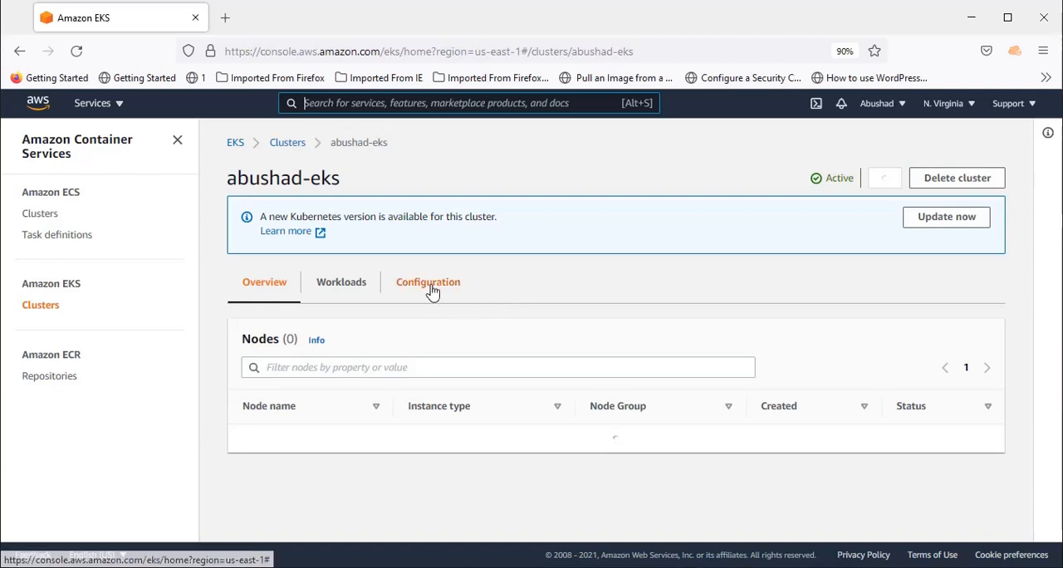
View the abushad-eks cluster's Configuration > Compute section, which shows no node groups
click(428, 281)
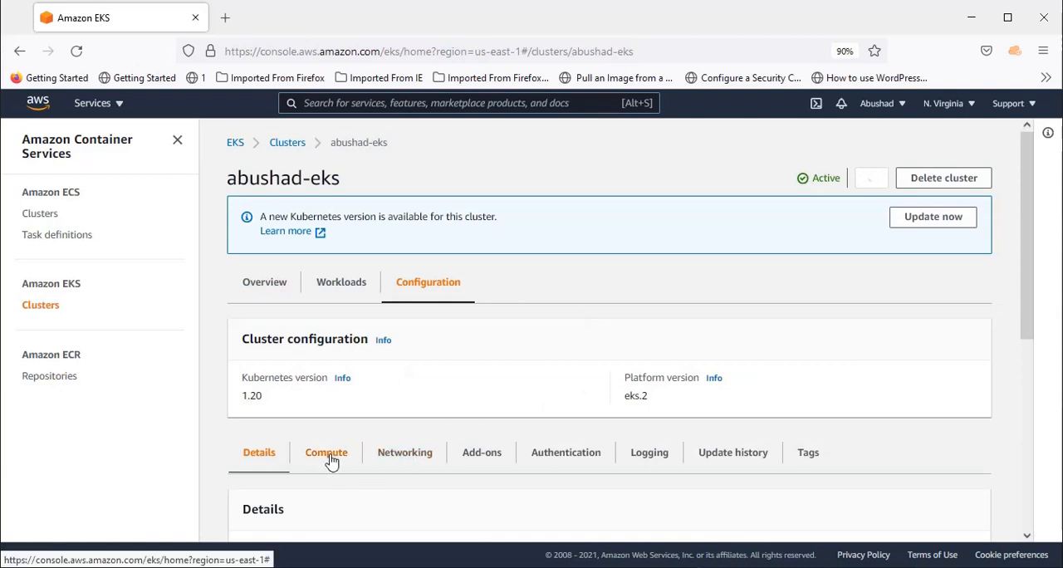
click(325, 452)
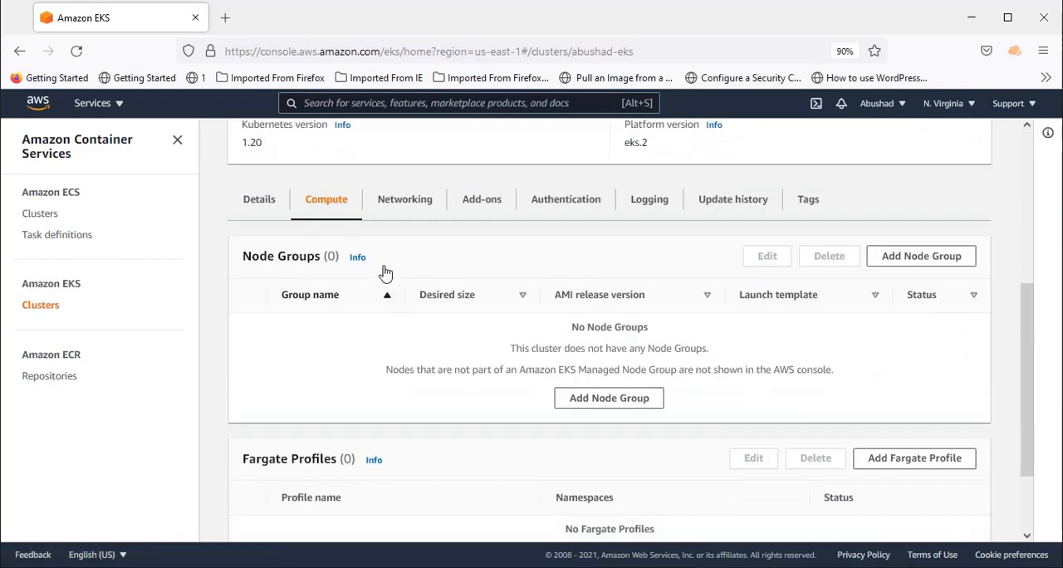
mouse_move(920, 256)
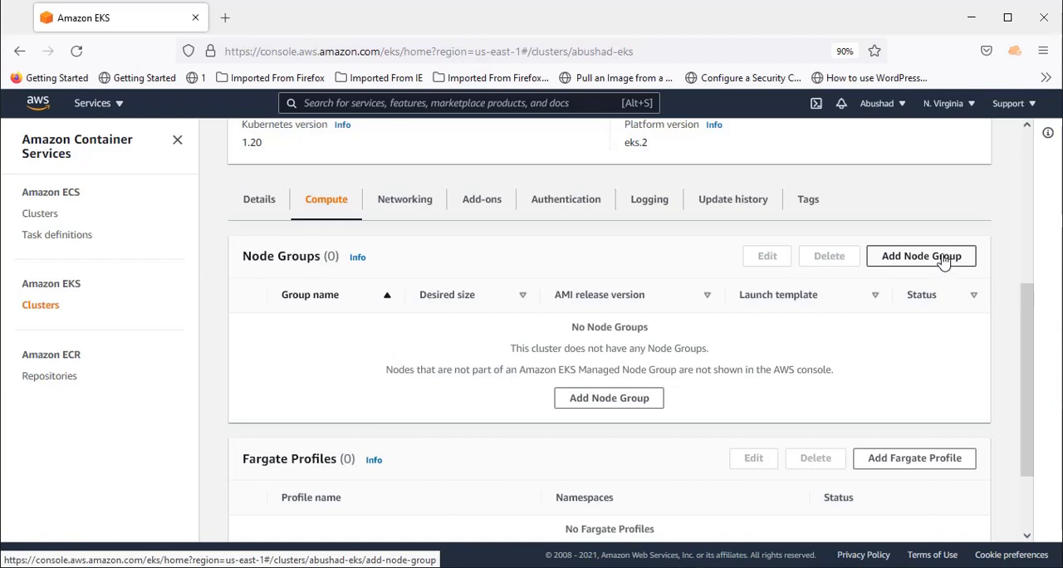
Add a node group named eks-worker-node and open the IAM Roles list for its node role
click(920, 256)
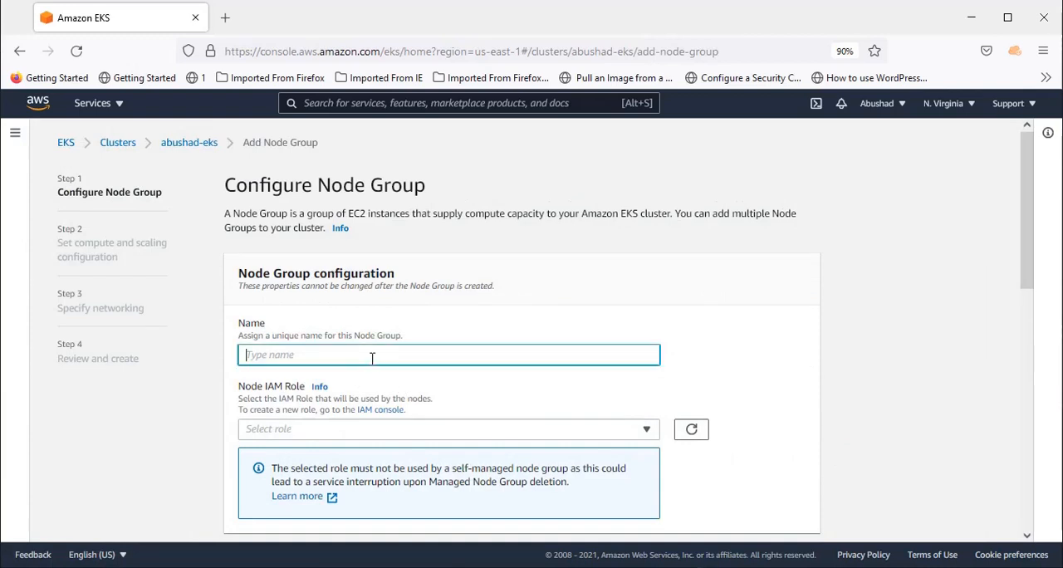
text(eks-worker)
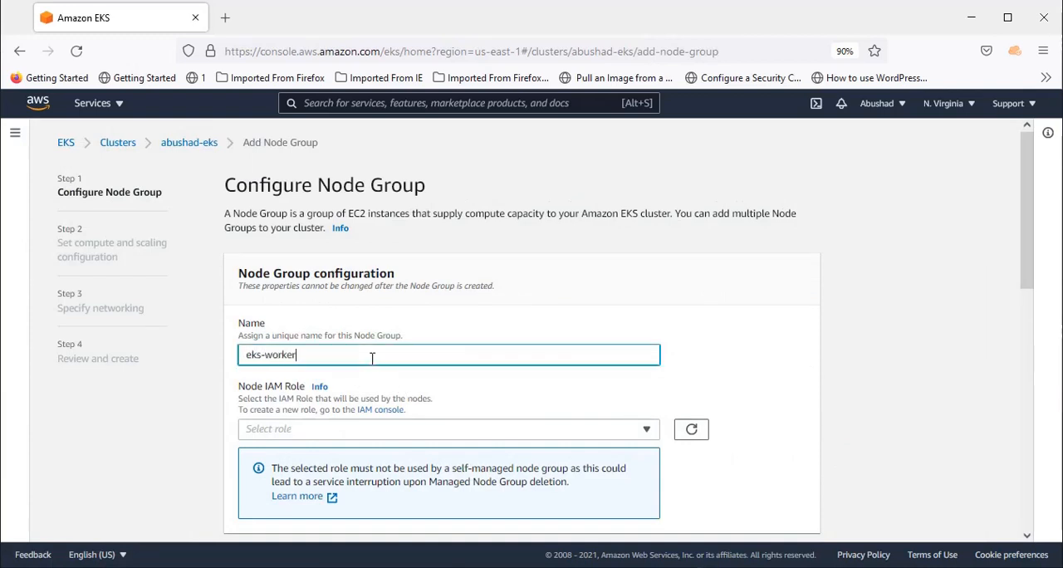
text(-node)
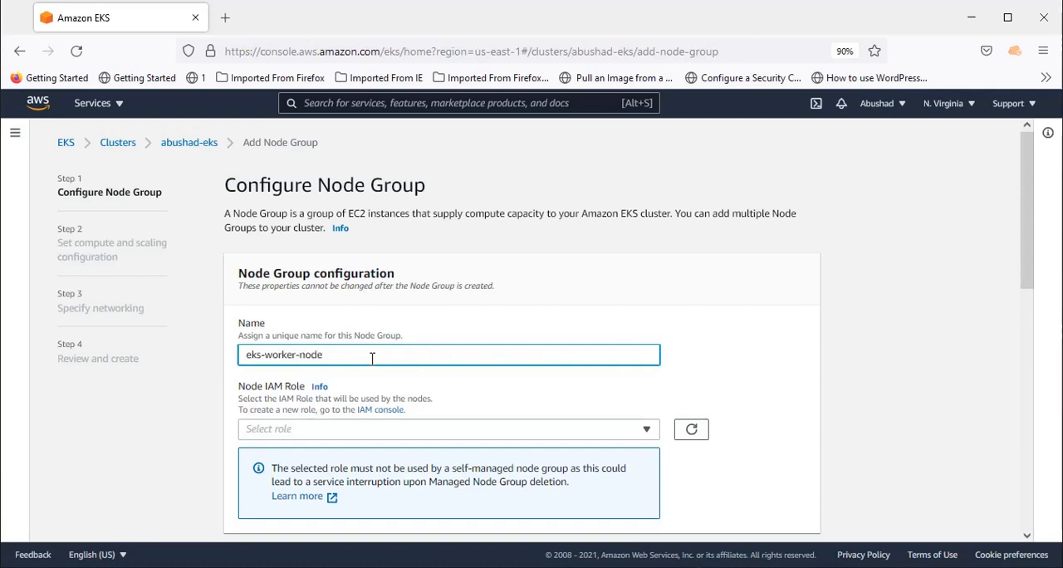
scroll(down, 3)
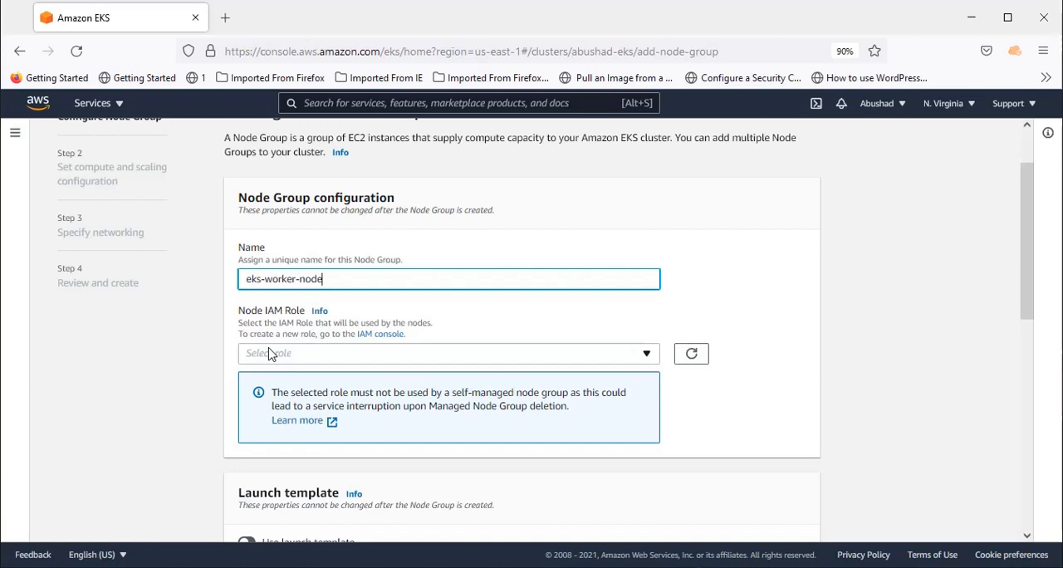
mouse_move(380, 333)
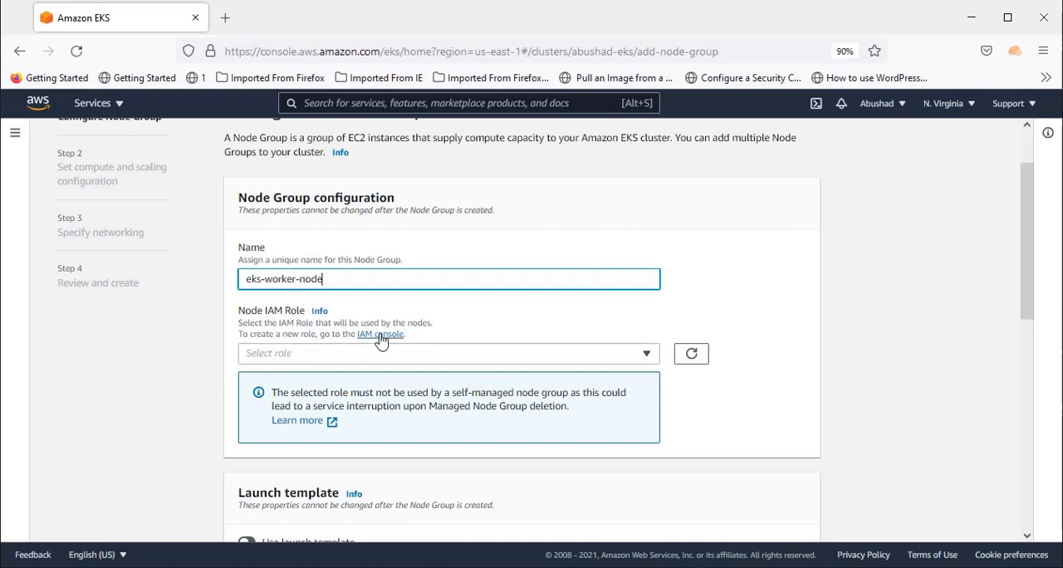
click(379, 334)
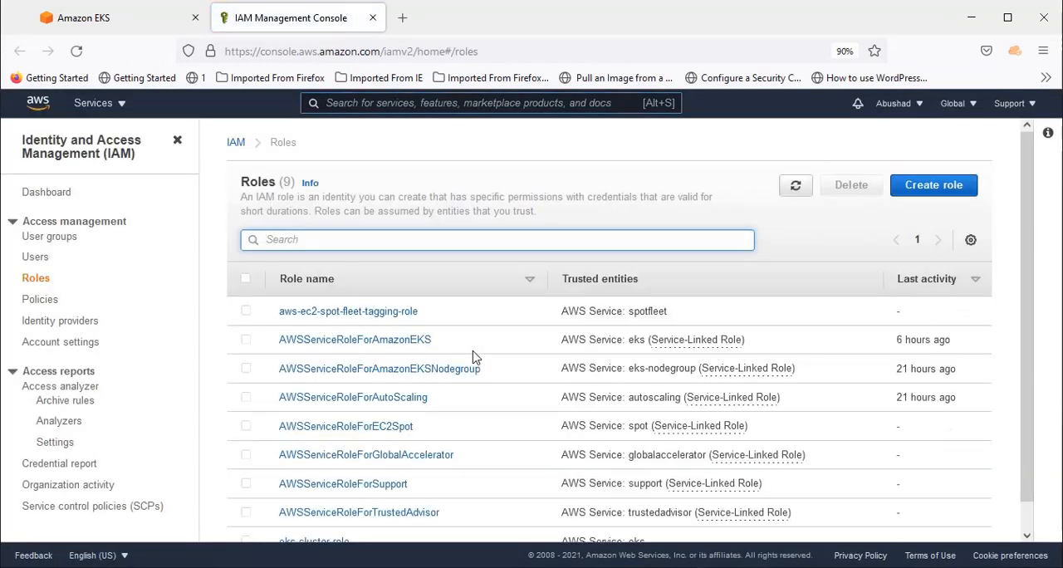
Start a new IAM role trusted by the AWS EC2 service and continue to permissions
click(932, 184)
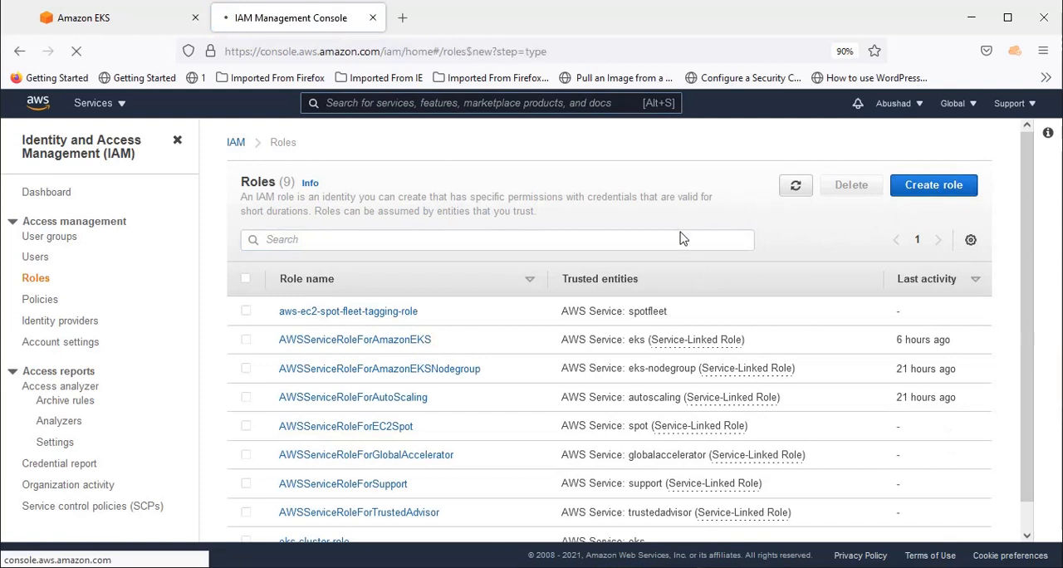
click(933, 184)
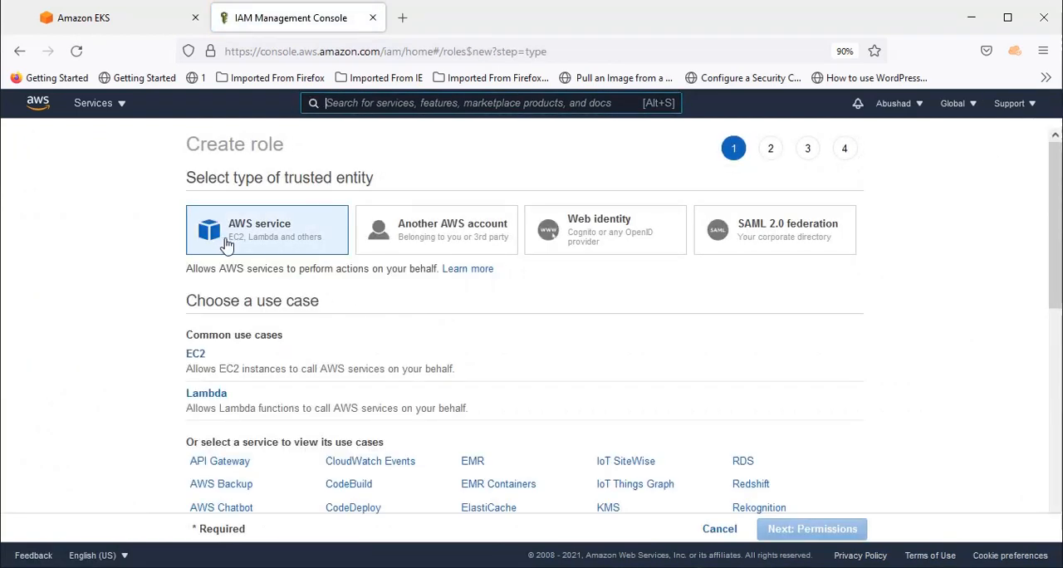
click(196, 353)
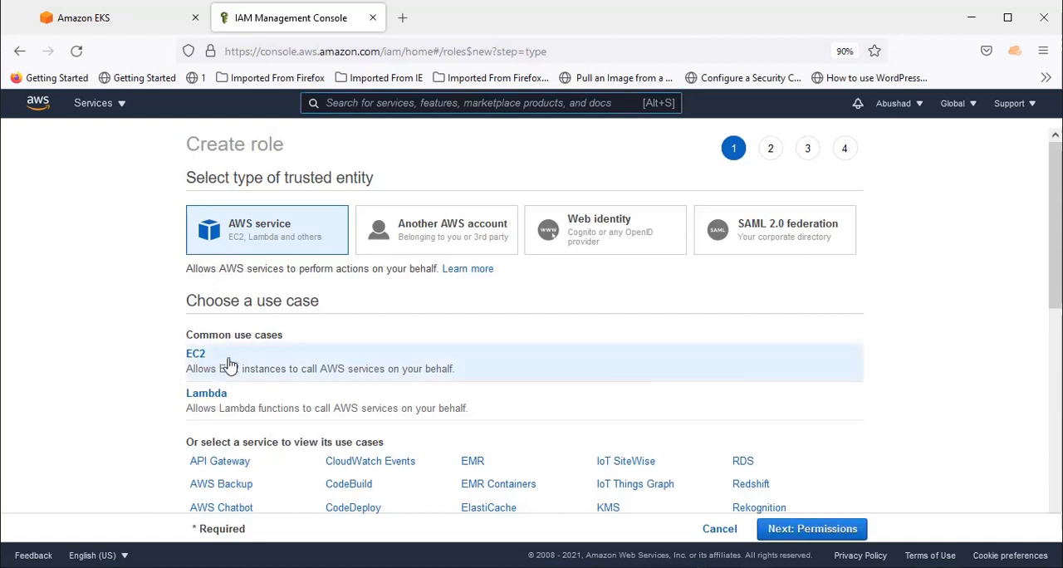
scroll(down, 3)
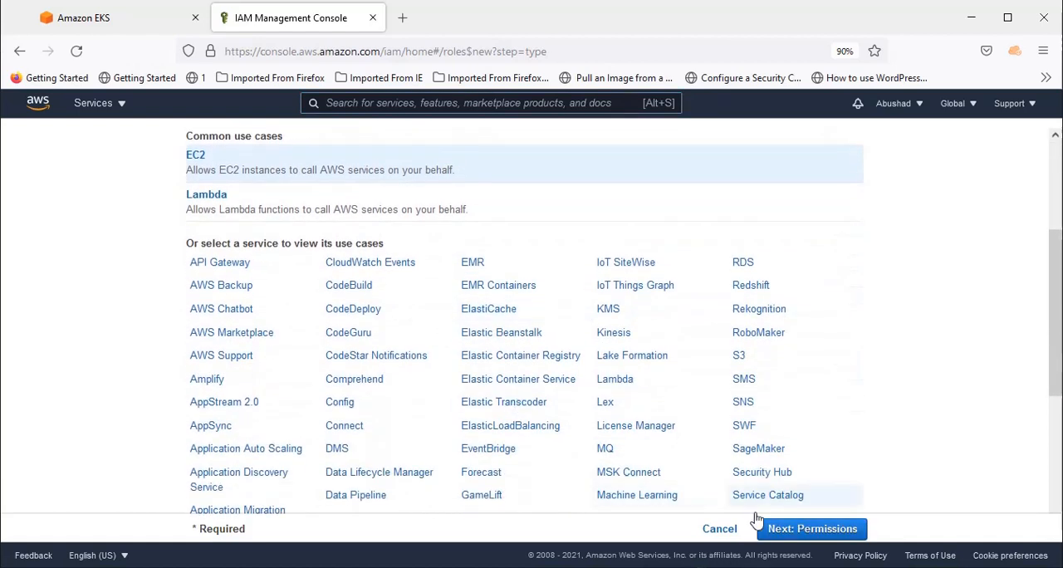
click(811, 528)
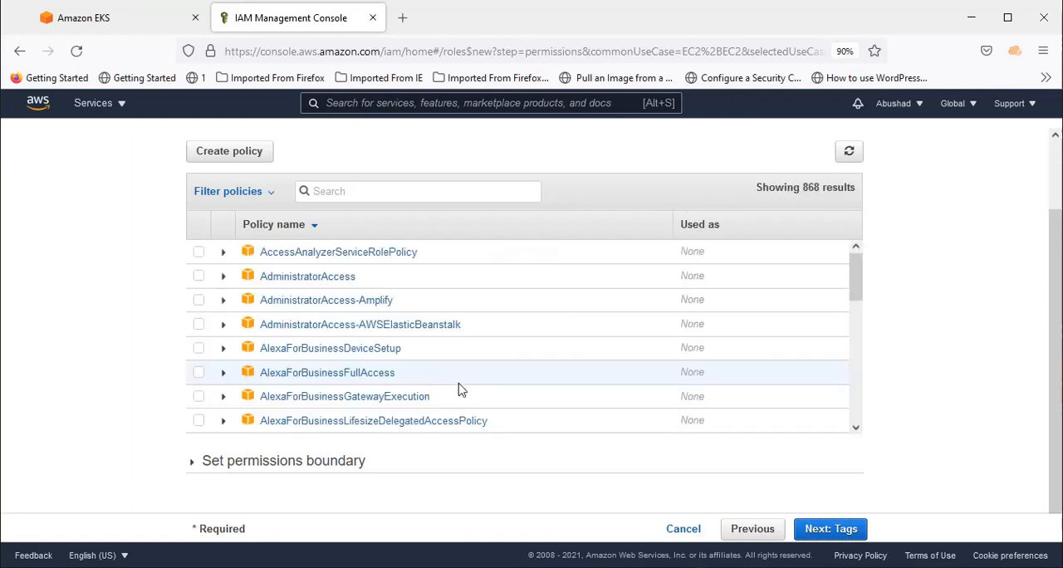
Attach AmazonEKSWorkerNodePolicy and AmazonEC2ContainerRegistryReadOnly to the role, then continue to tags
click(415, 191)
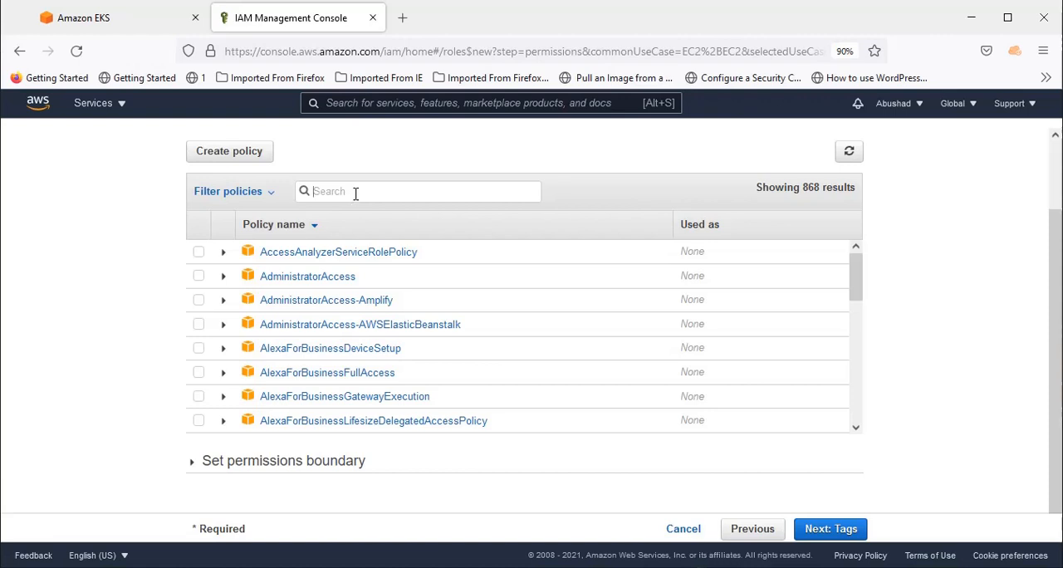
text(ek)
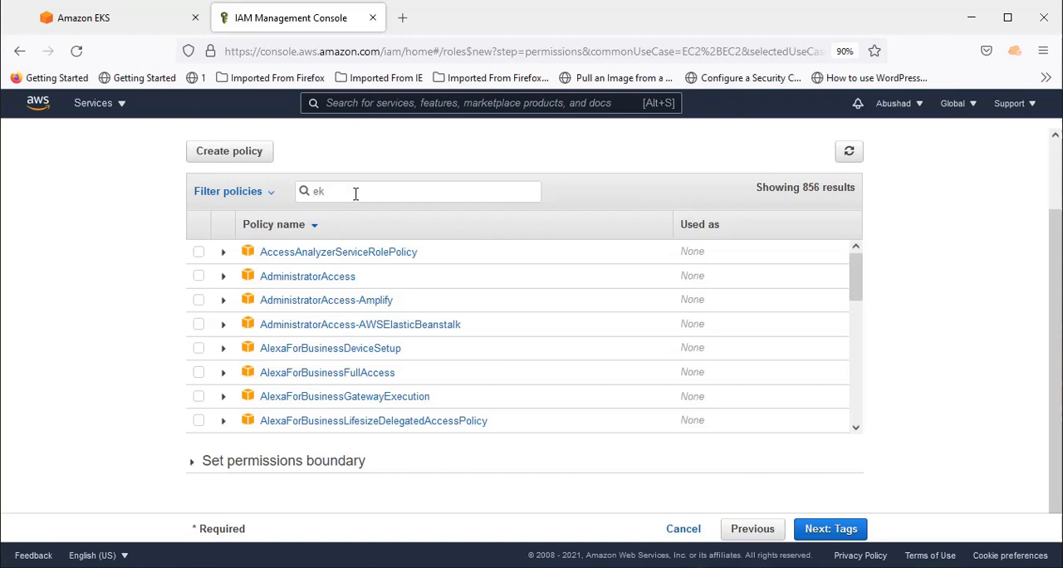
text(s)
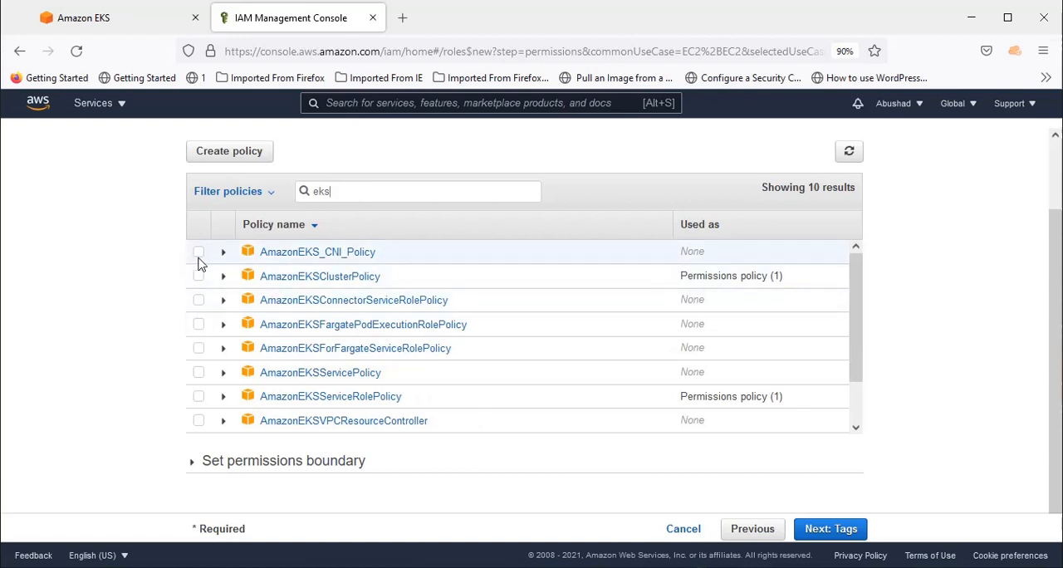
scroll(down, 3)
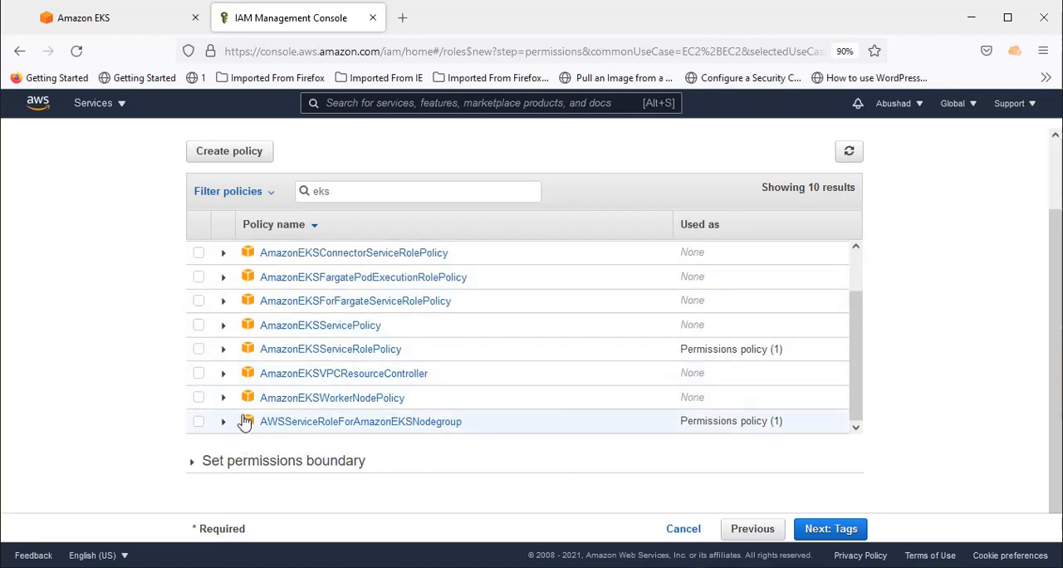
mouse_move(214, 407)
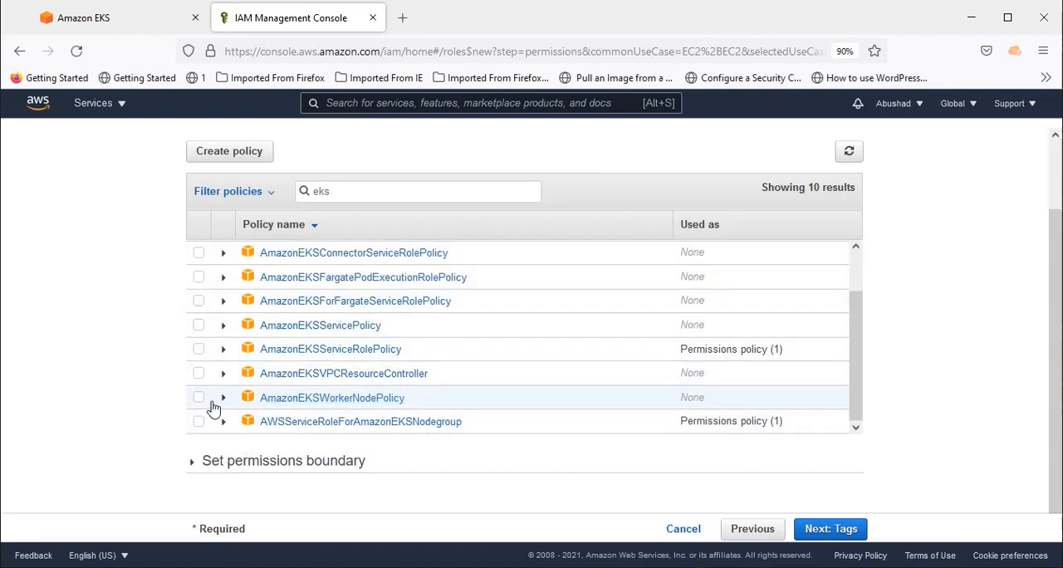
click(198, 397)
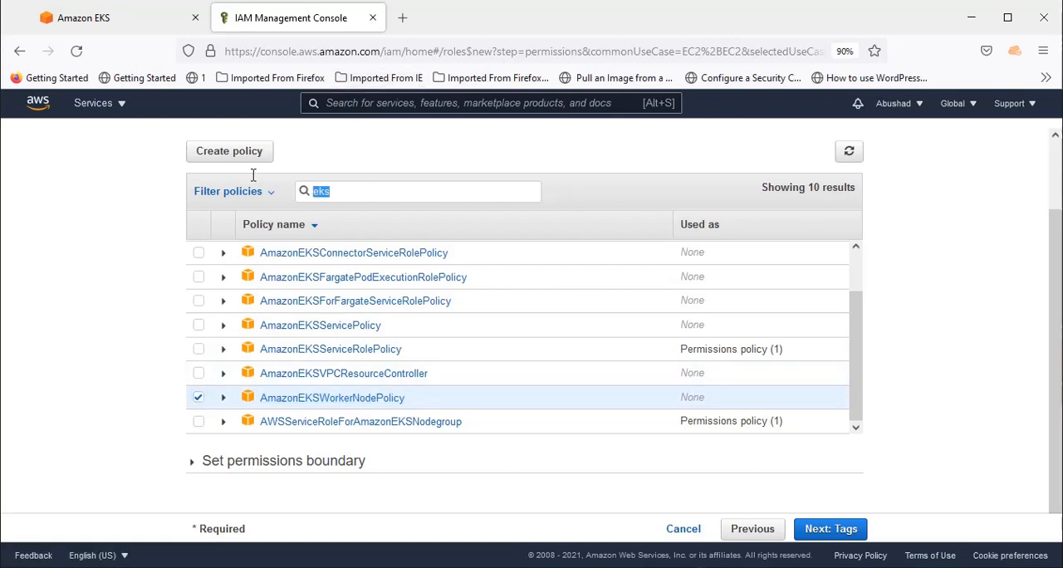
mouse_move(393, 213)
text(registr)
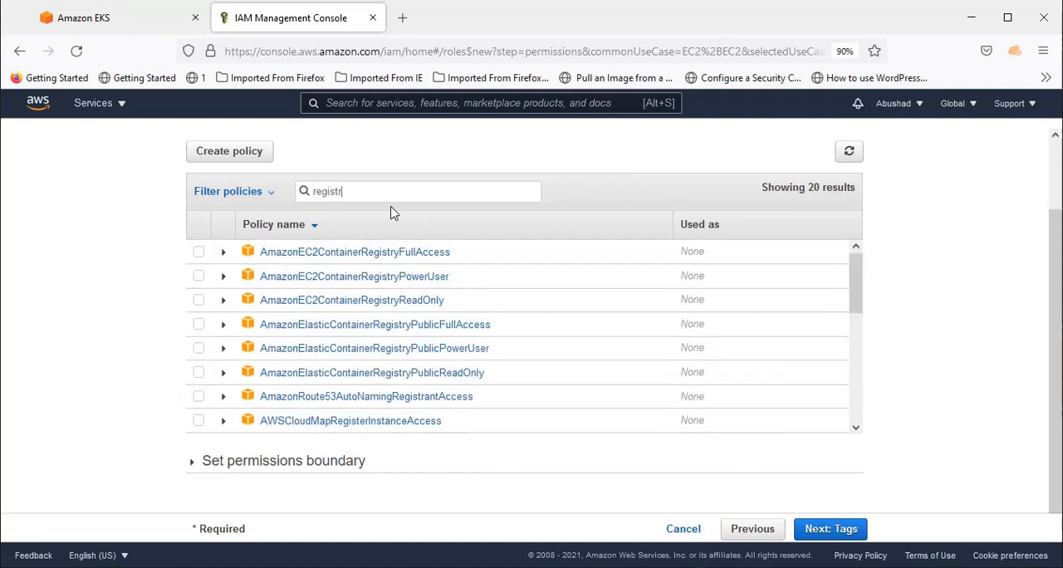
text(y)
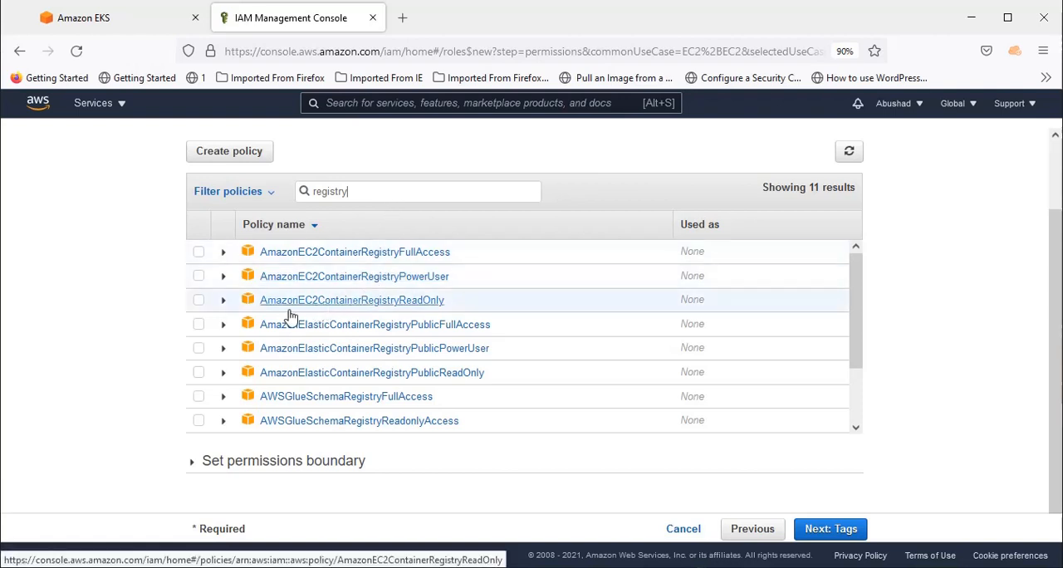
click(198, 300)
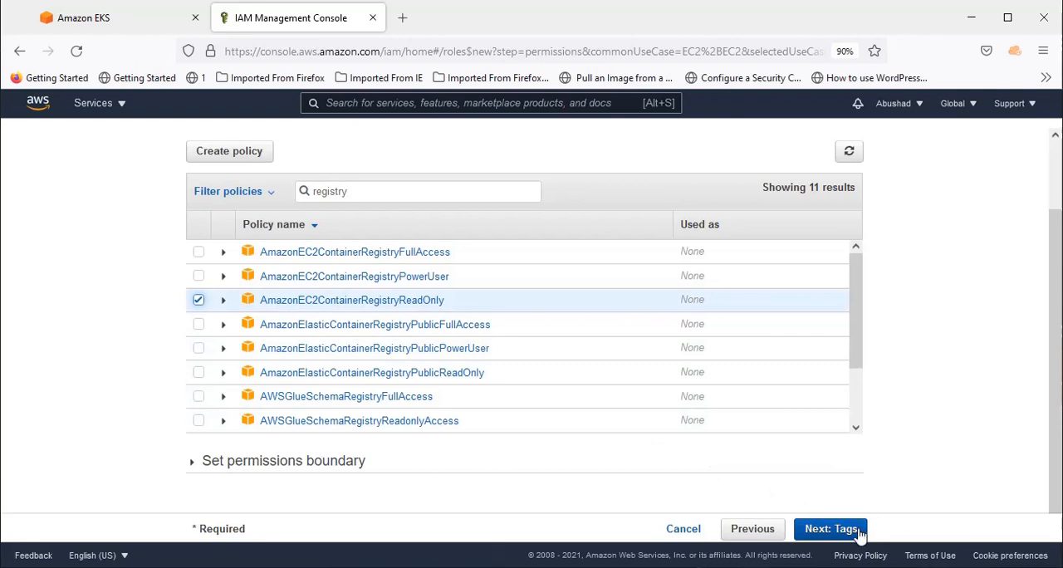
click(830, 528)
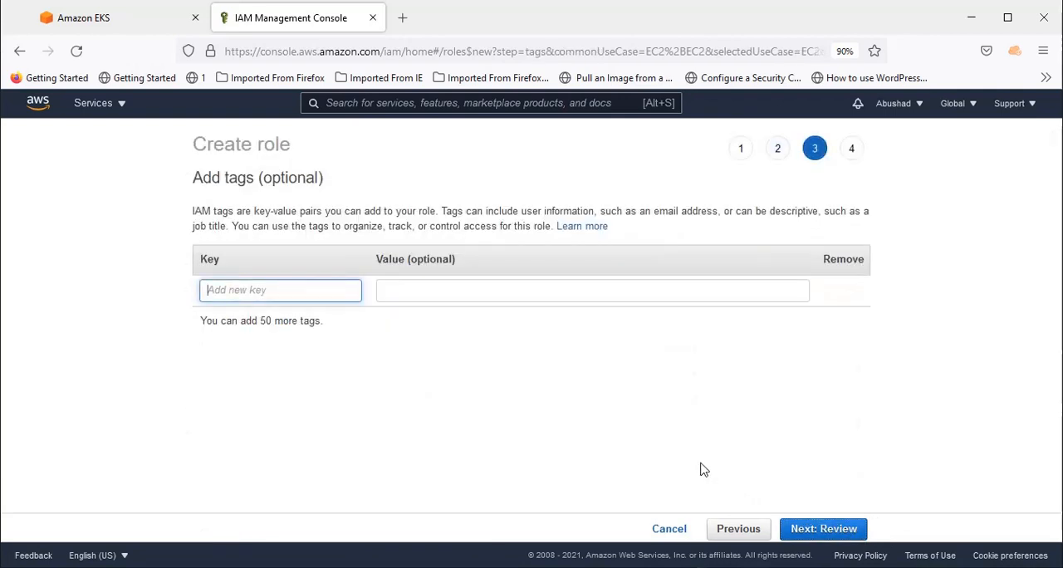
Skip tags, name the role eks-worker-node-role, and create it
click(823, 528)
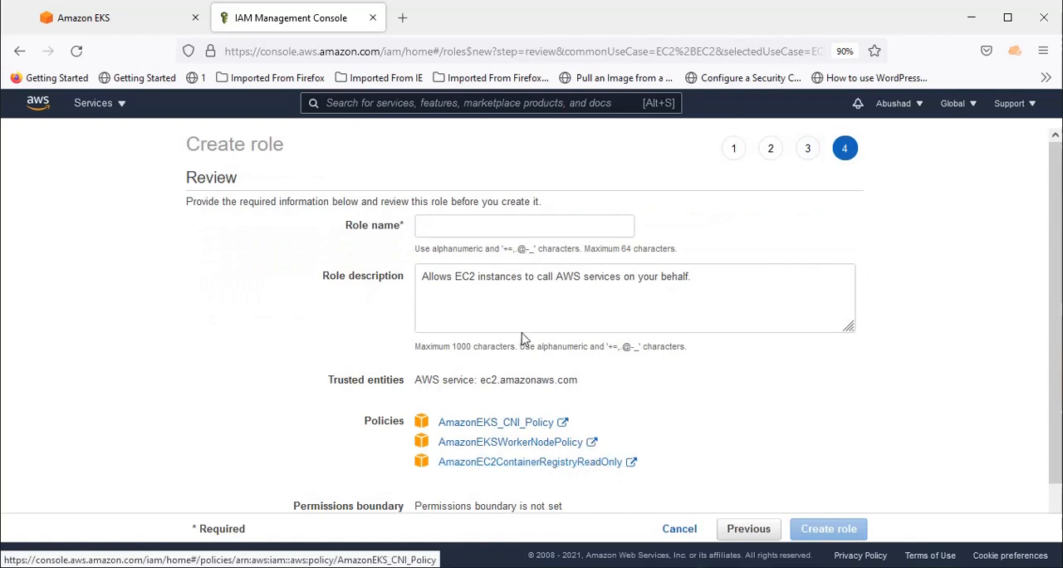
click(524, 225)
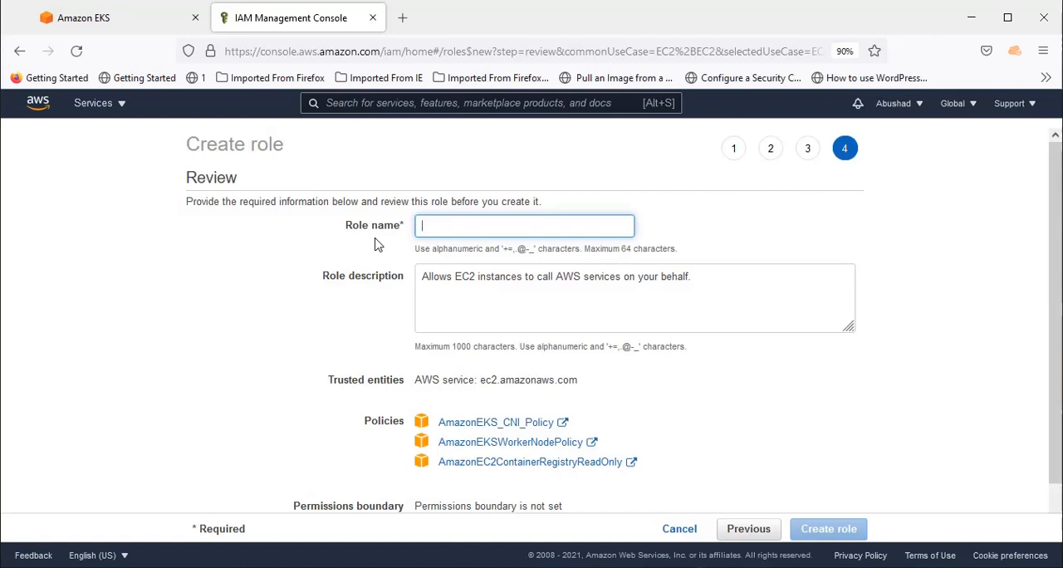
text(eks-)
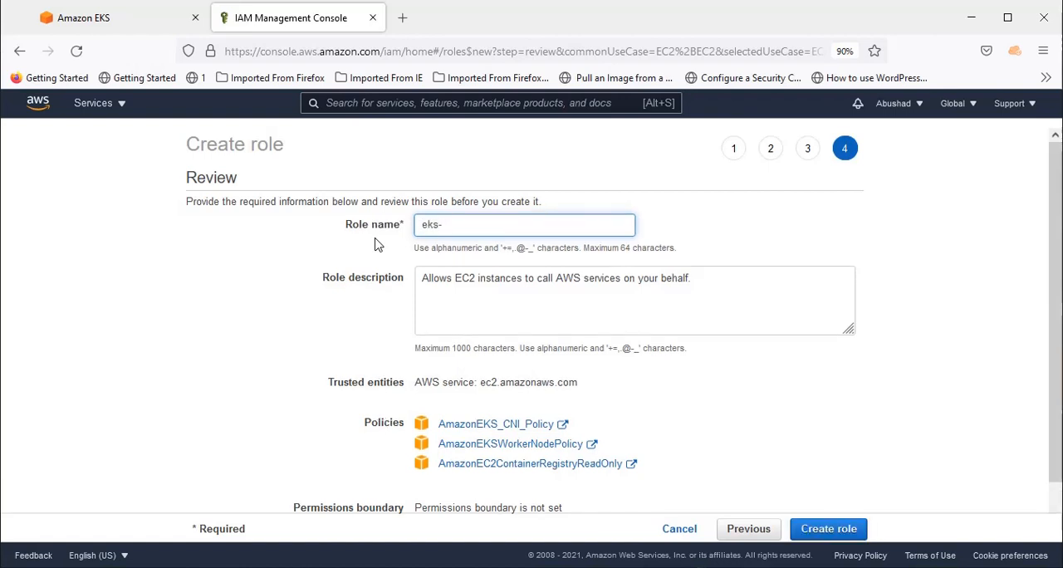
text(worker)
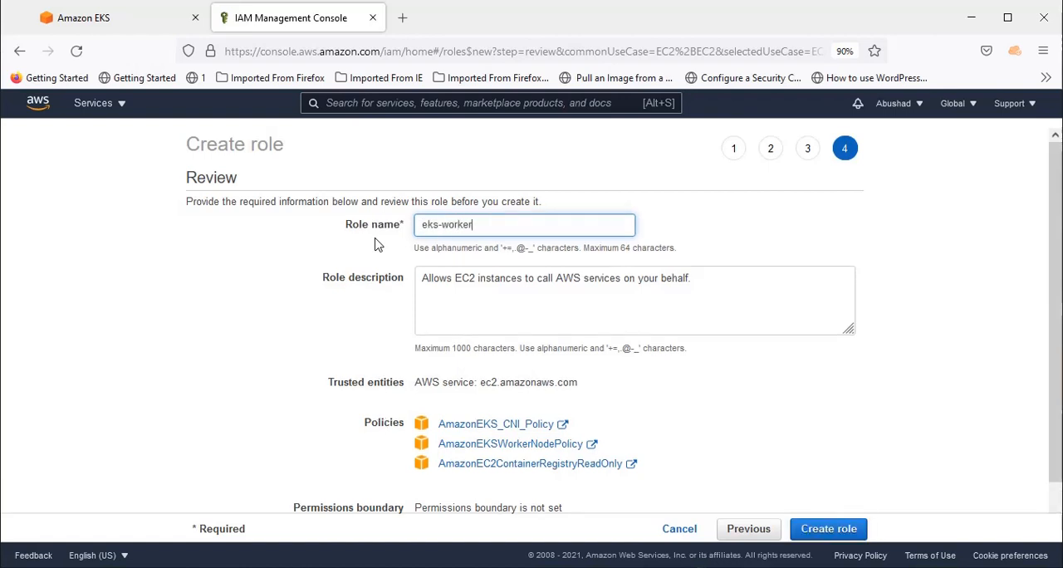
text(-node)
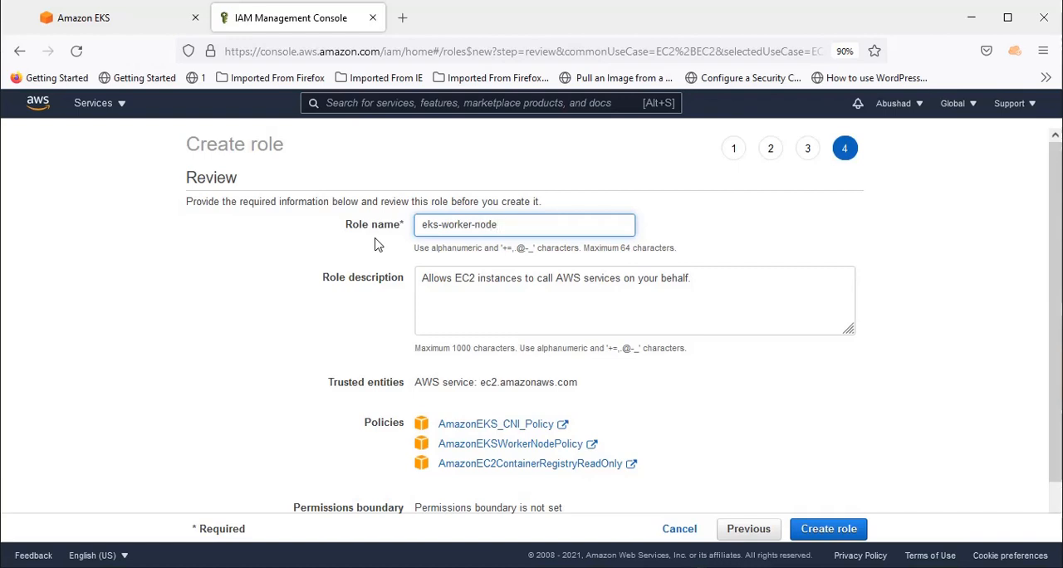
text(-role)
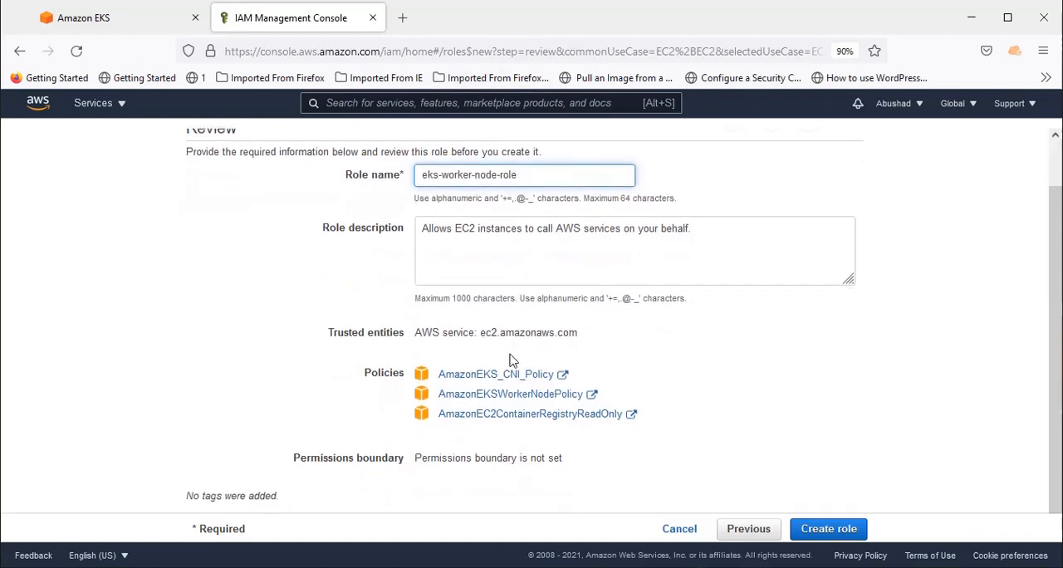
click(828, 528)
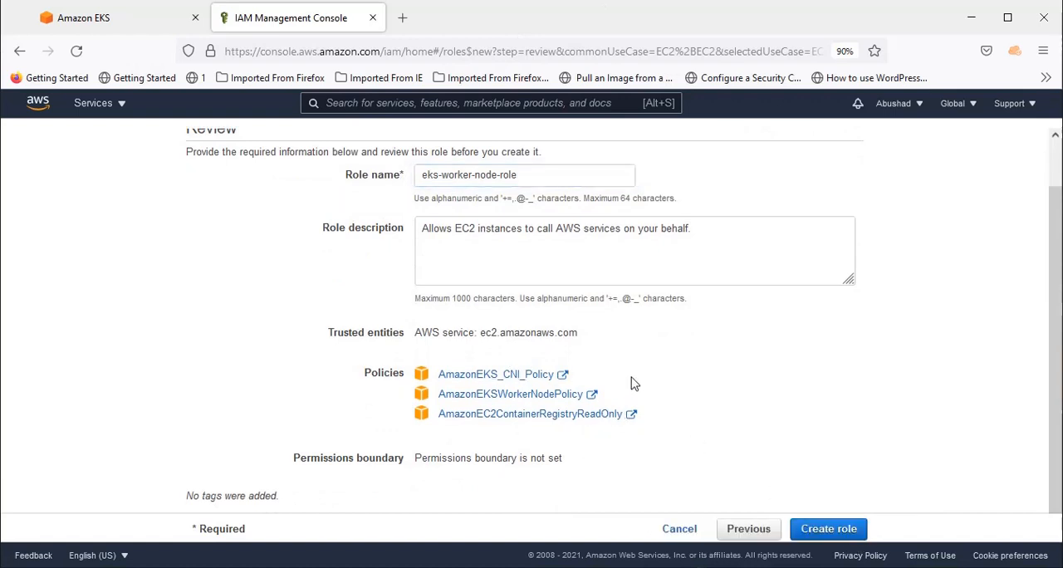
click(828, 528)
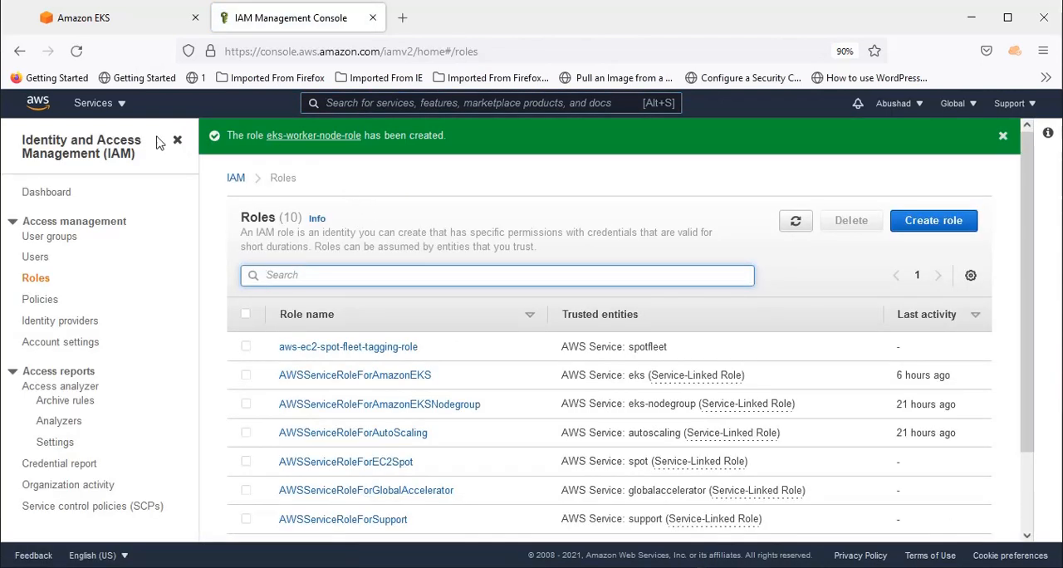
Return to the EKS tab with the eks-worker-node group setup
click(83, 17)
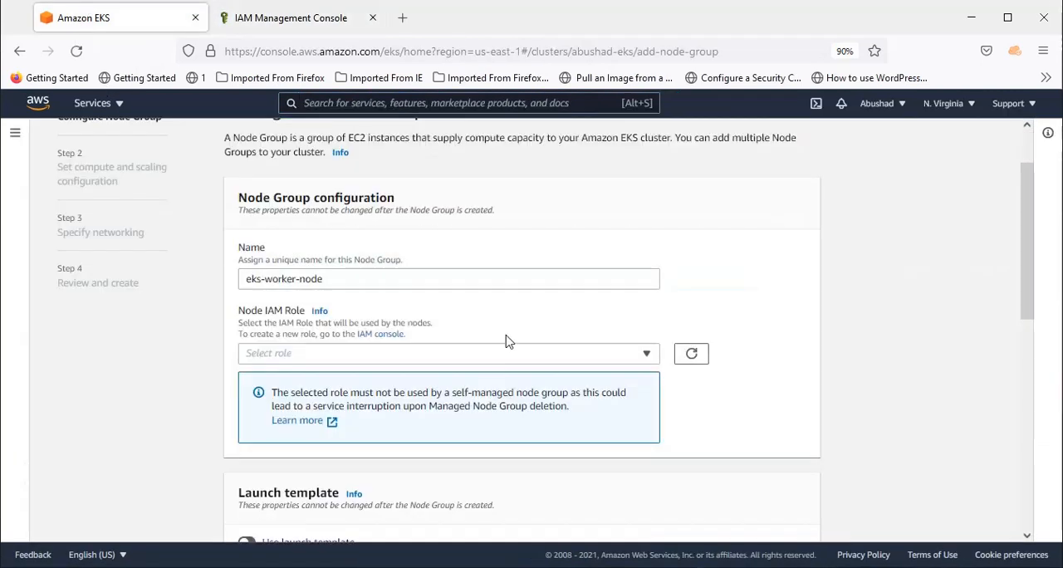
mouse_move(753, 341)
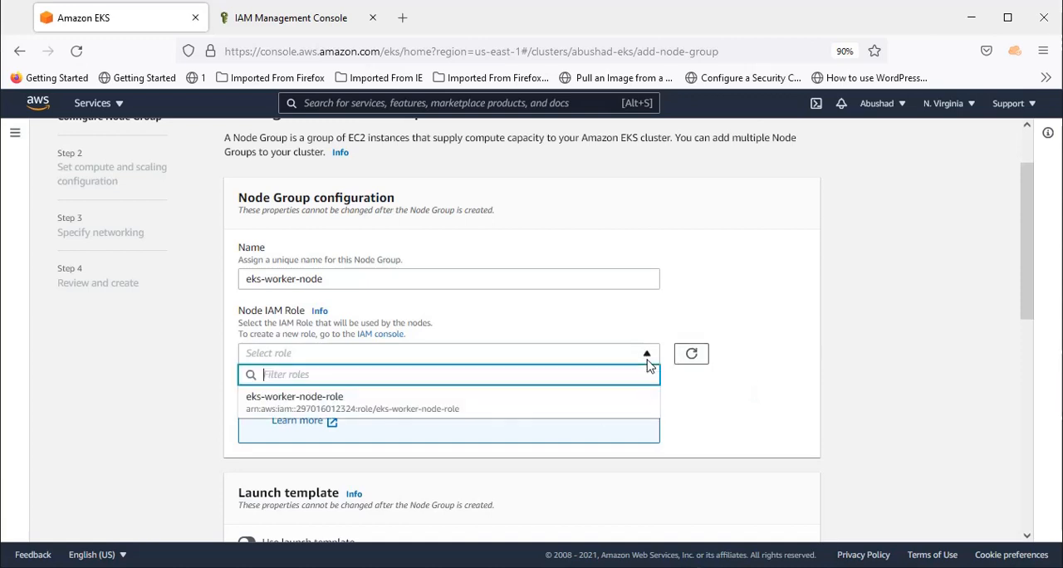
mouse_move(595, 406)
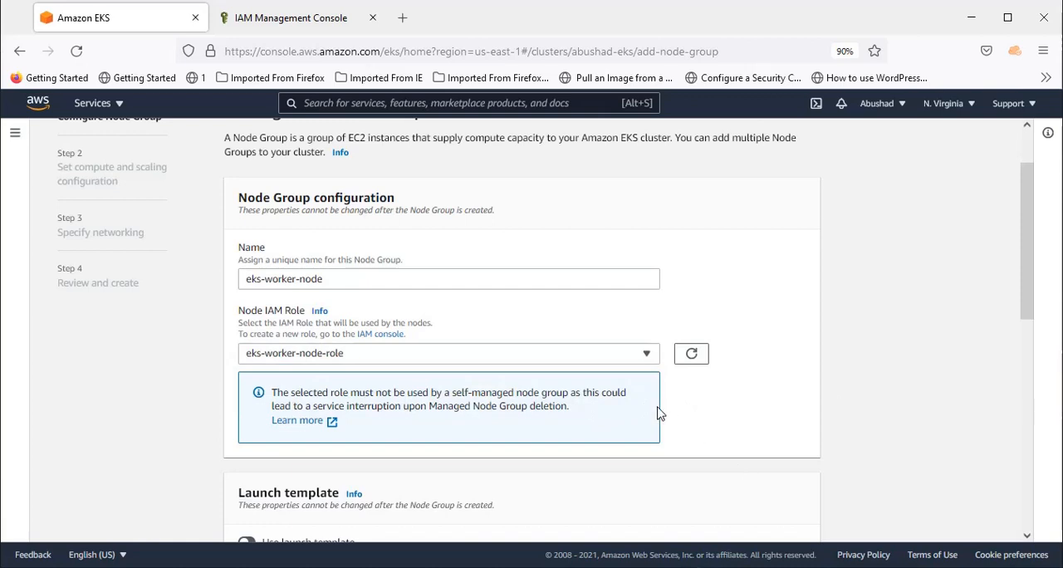
scroll(down, 3)
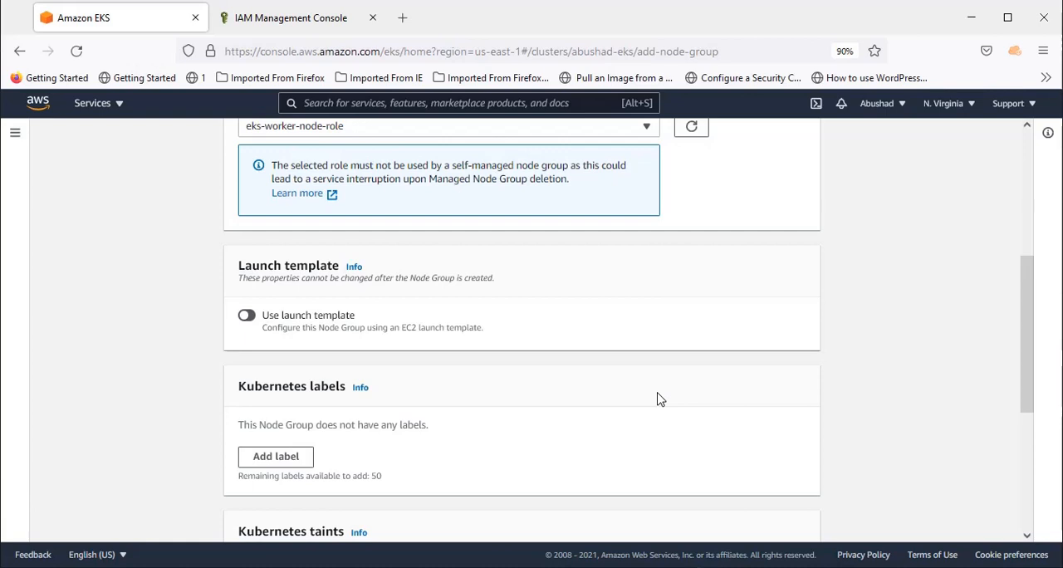
mouse_move(670, 384)
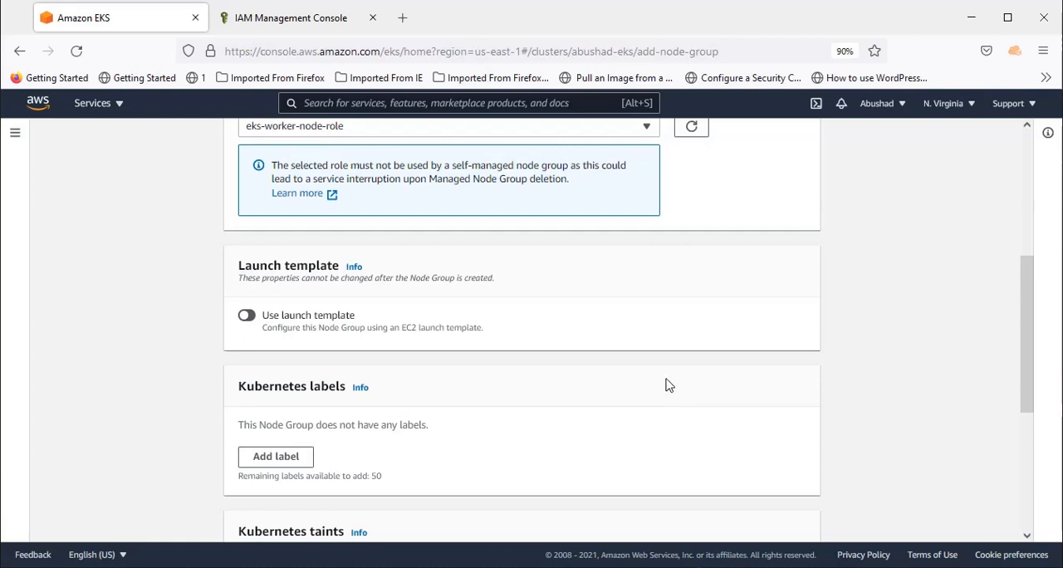
scroll(down, 3)
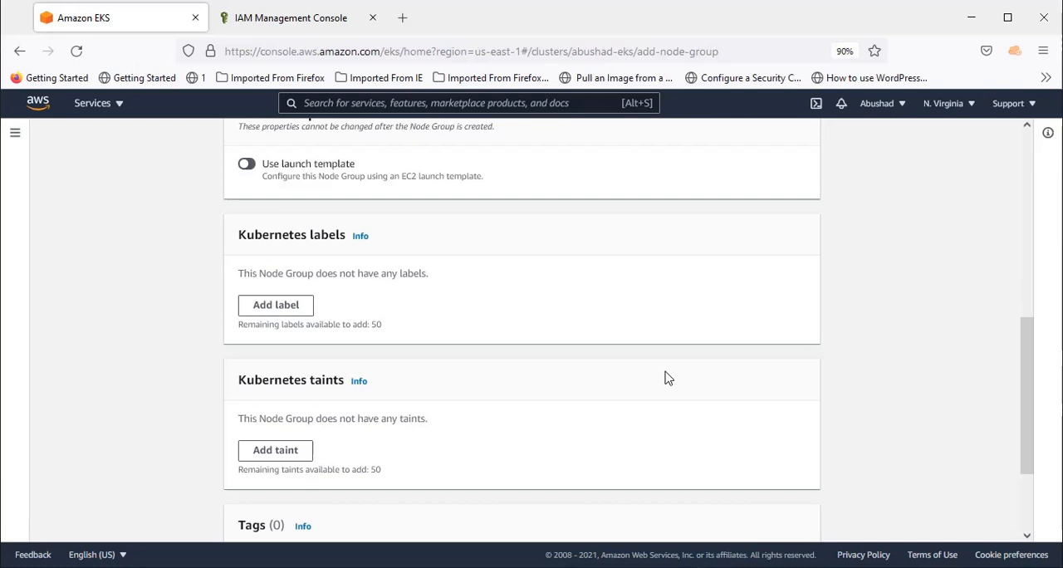
scroll(down, 3)
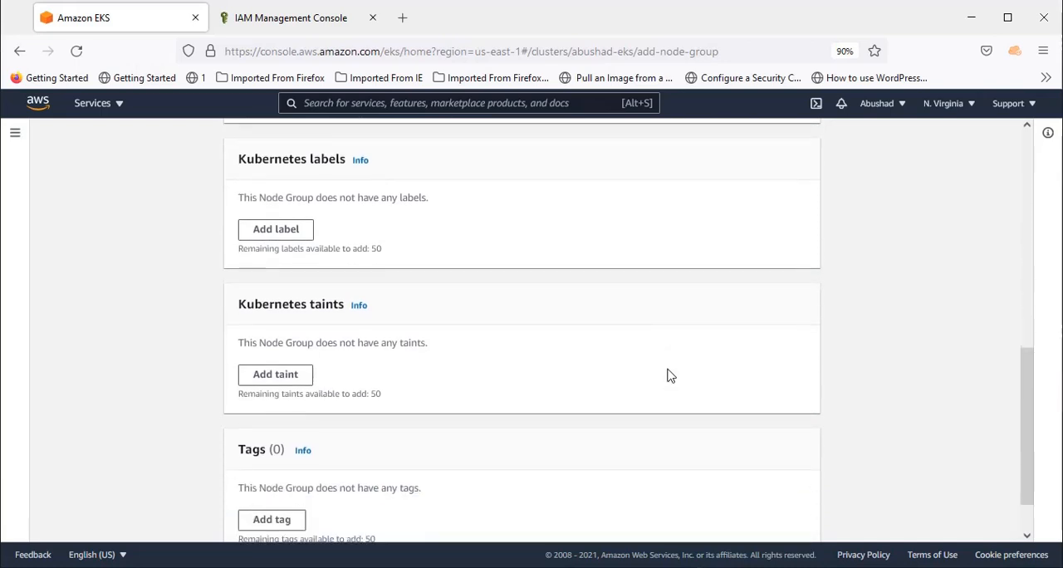
mouse_move(645, 354)
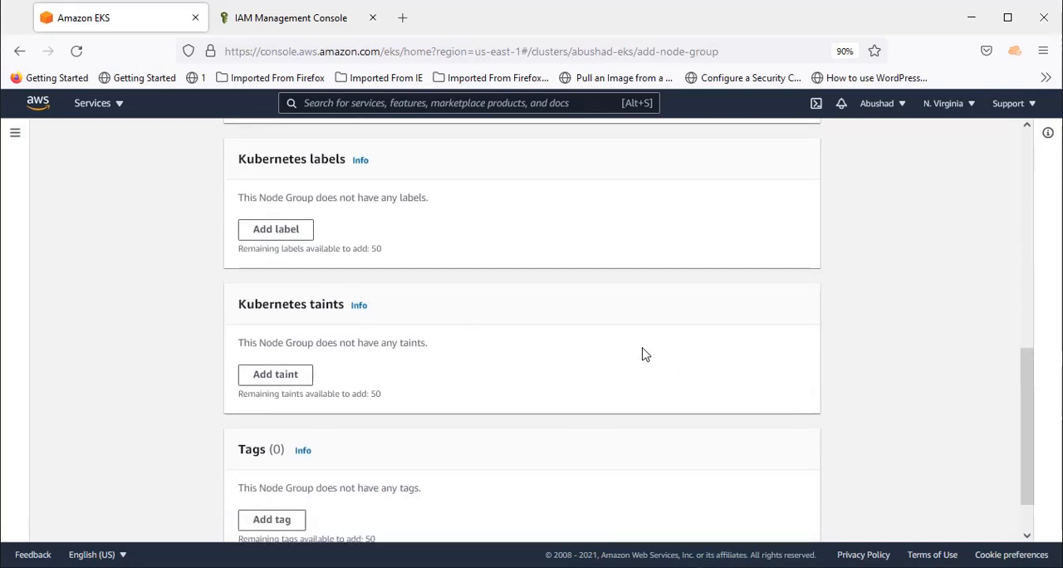
mouse_move(474, 376)
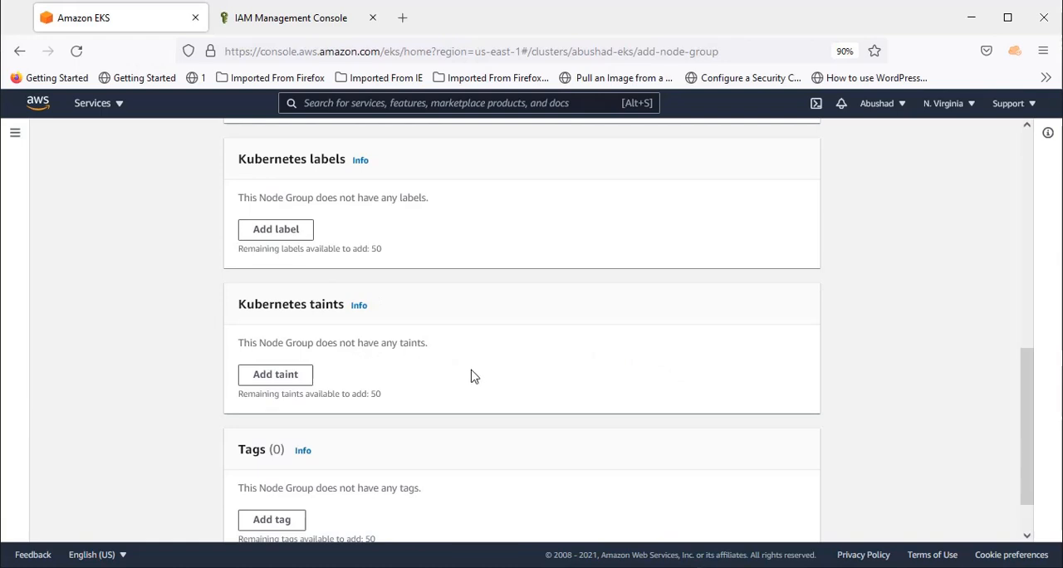
mouse_move(489, 372)
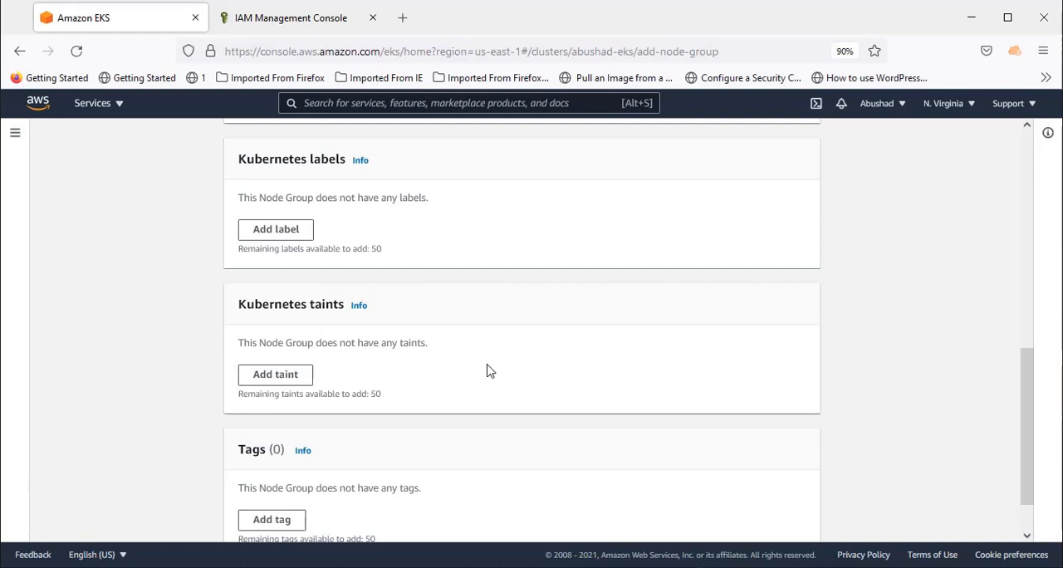
scroll(down, 3)
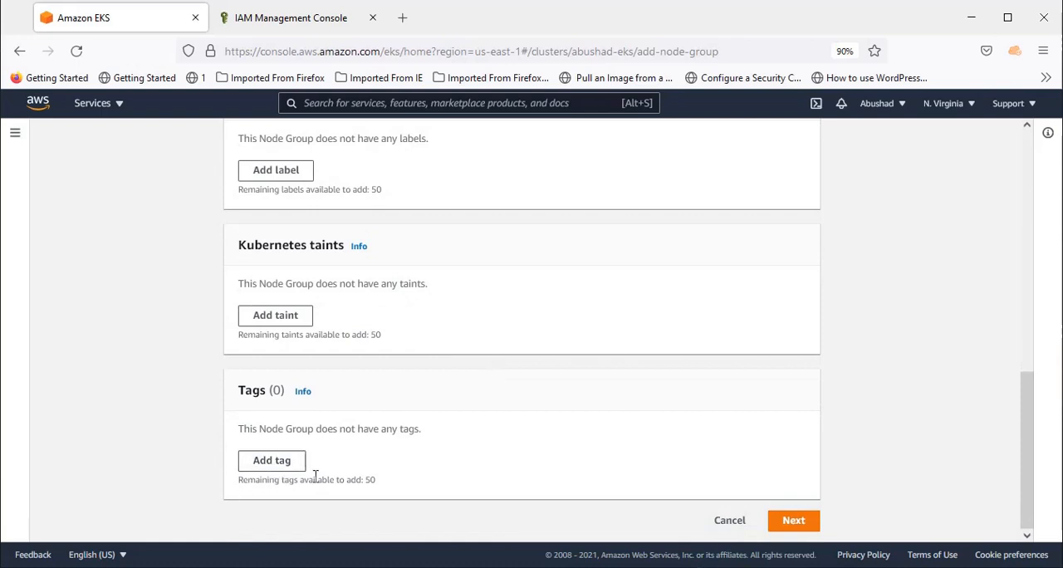
mouse_move(447, 476)
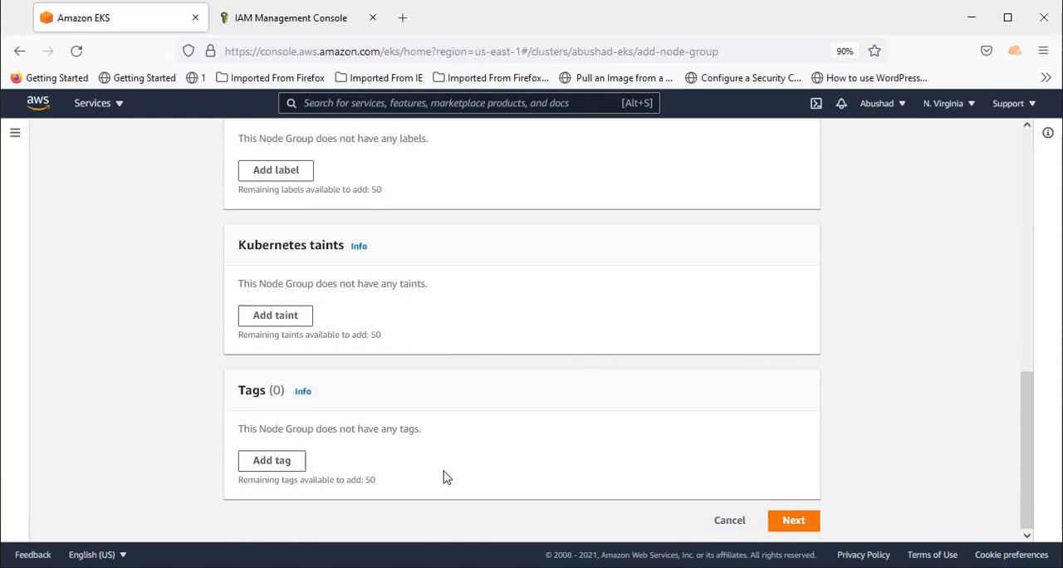
mouse_move(464, 501)
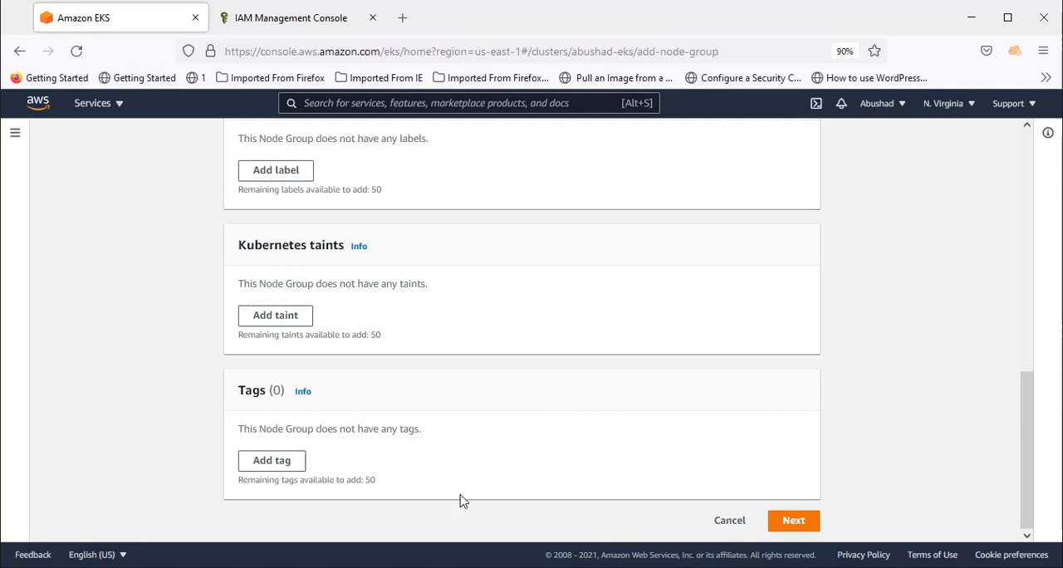
mouse_move(483, 487)
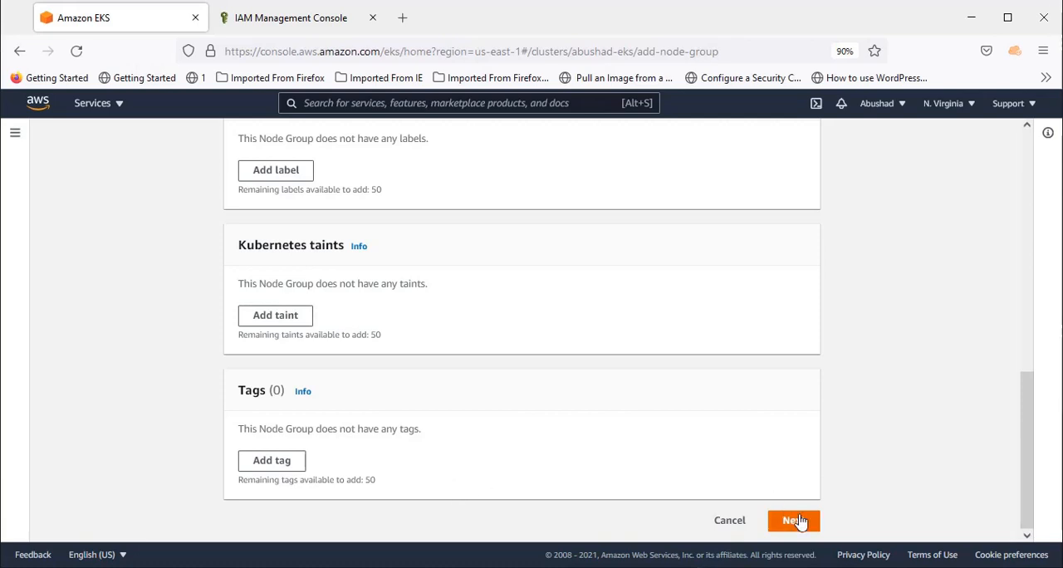
mouse_move(673, 453)
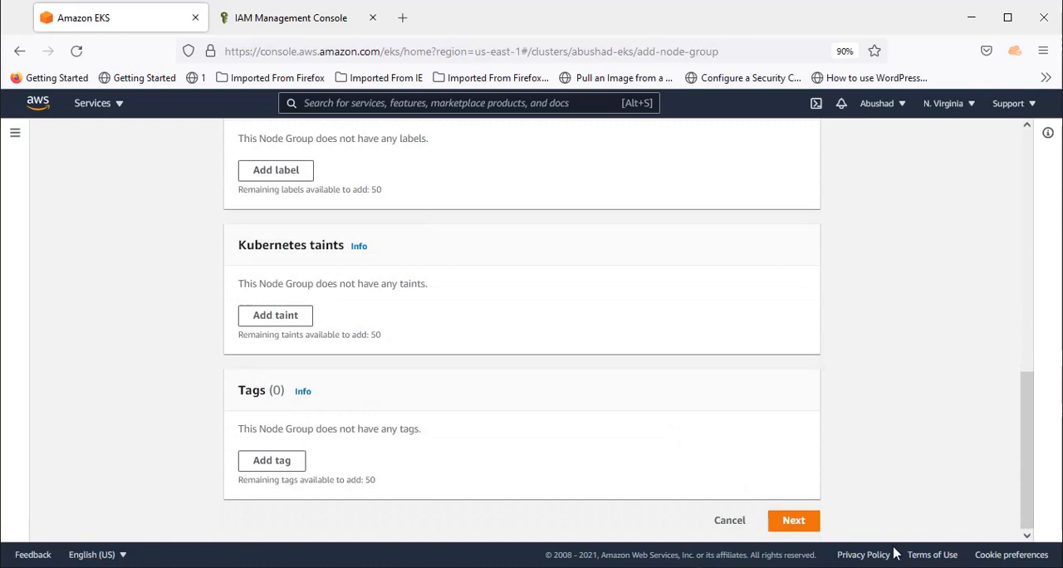
On the compute and scaling step, choose t3.small as the instance type
click(792, 520)
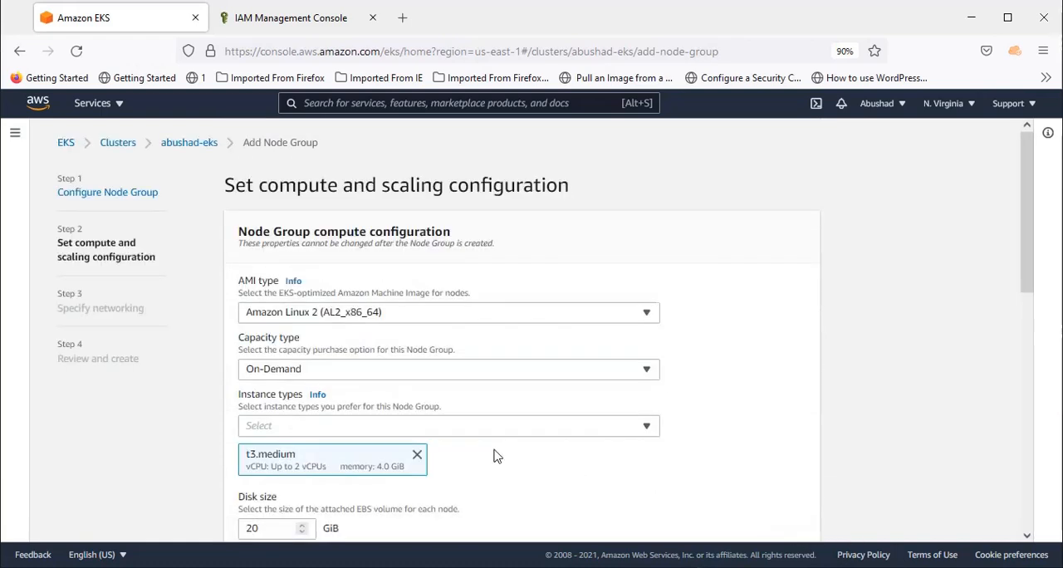
mouse_move(349, 399)
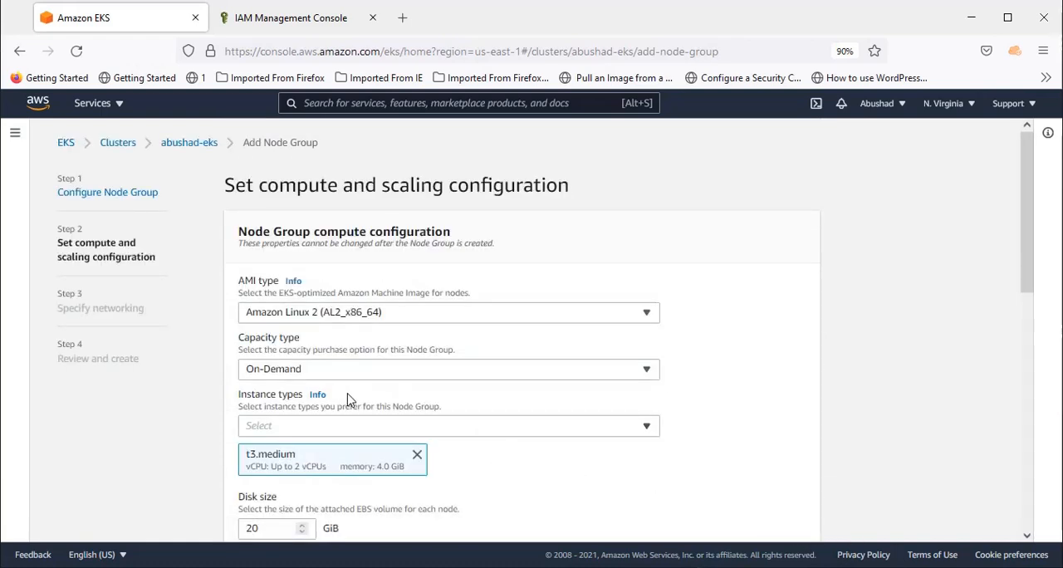
mouse_move(440, 323)
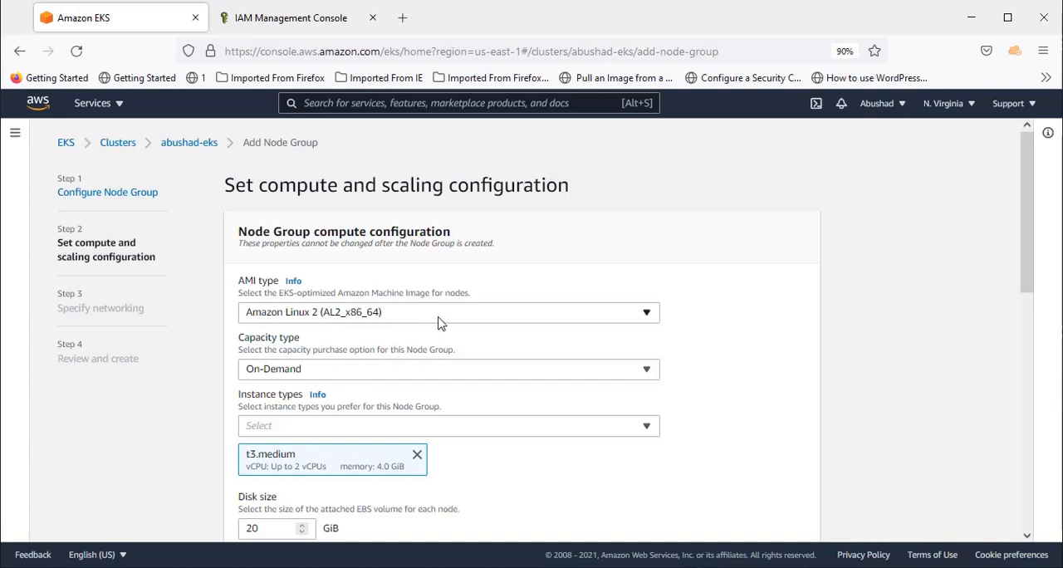
mouse_move(369, 381)
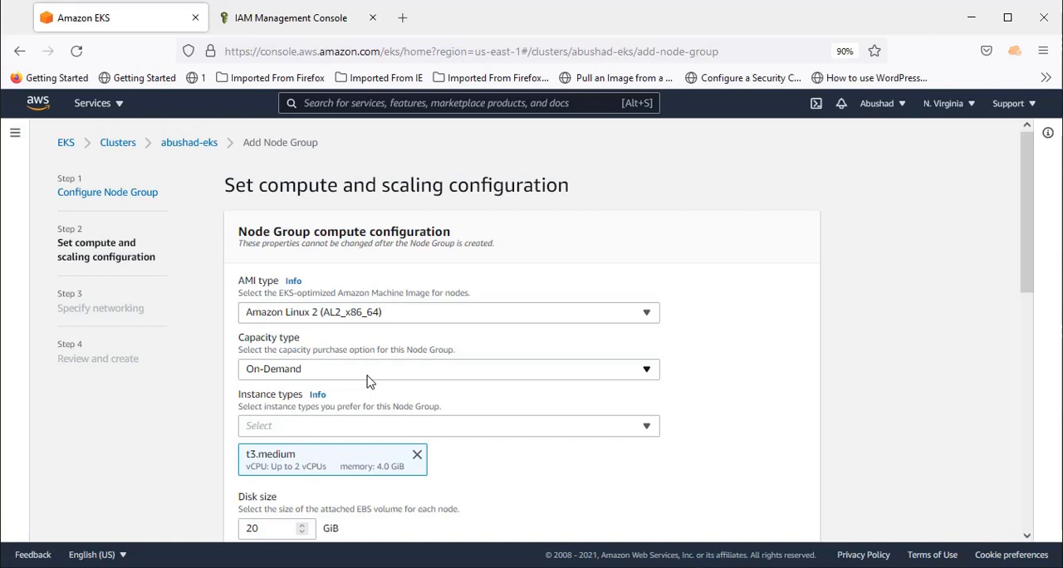
scroll(down, 3)
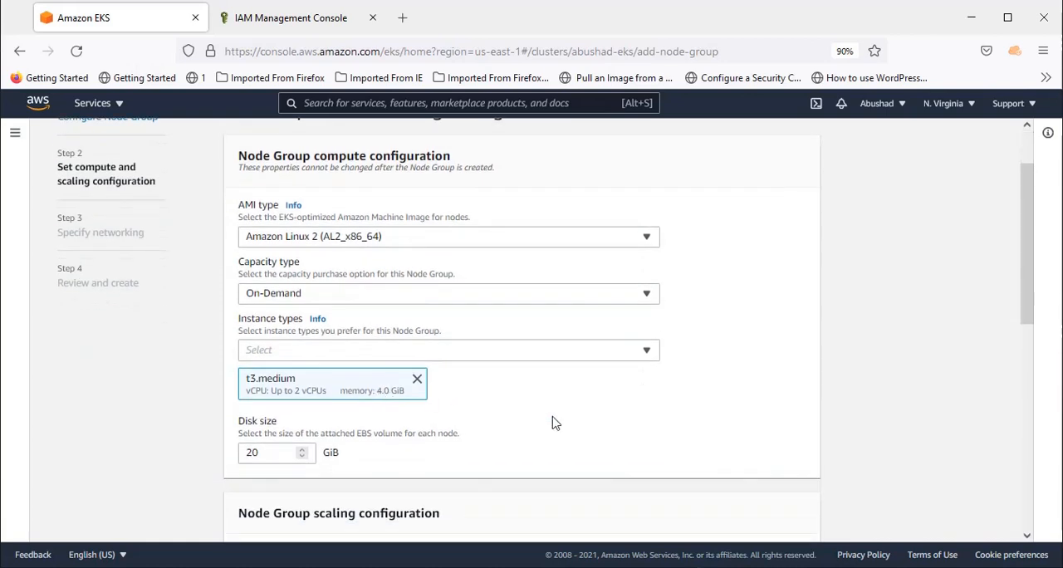
mouse_move(358, 416)
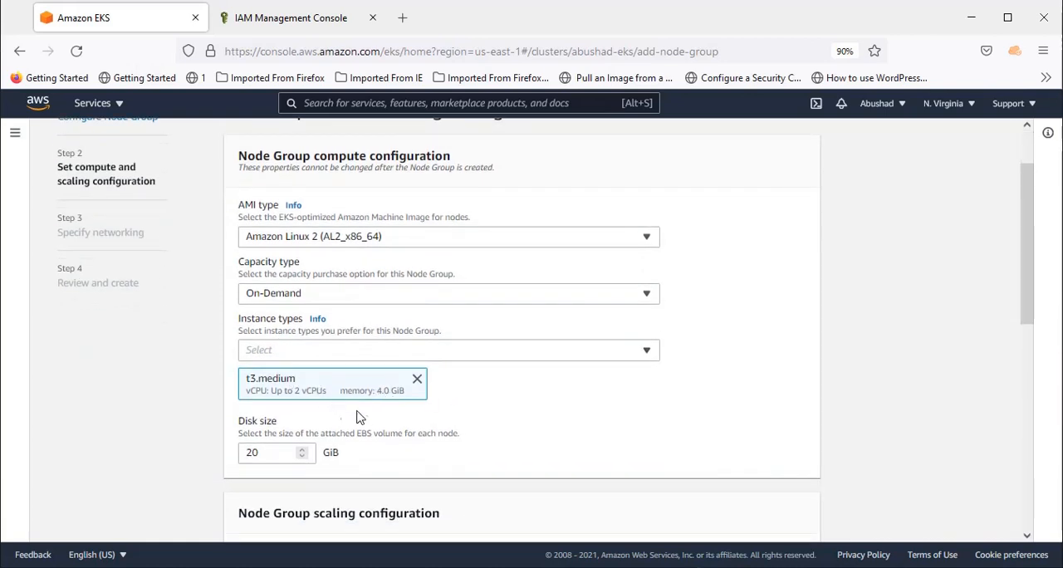
click(448, 349)
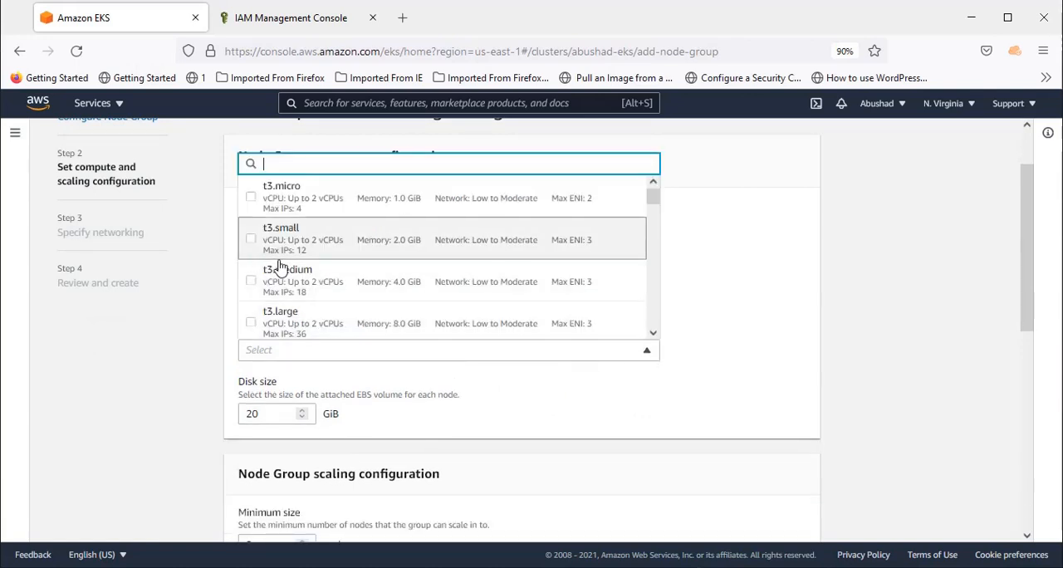
mouse_move(274, 265)
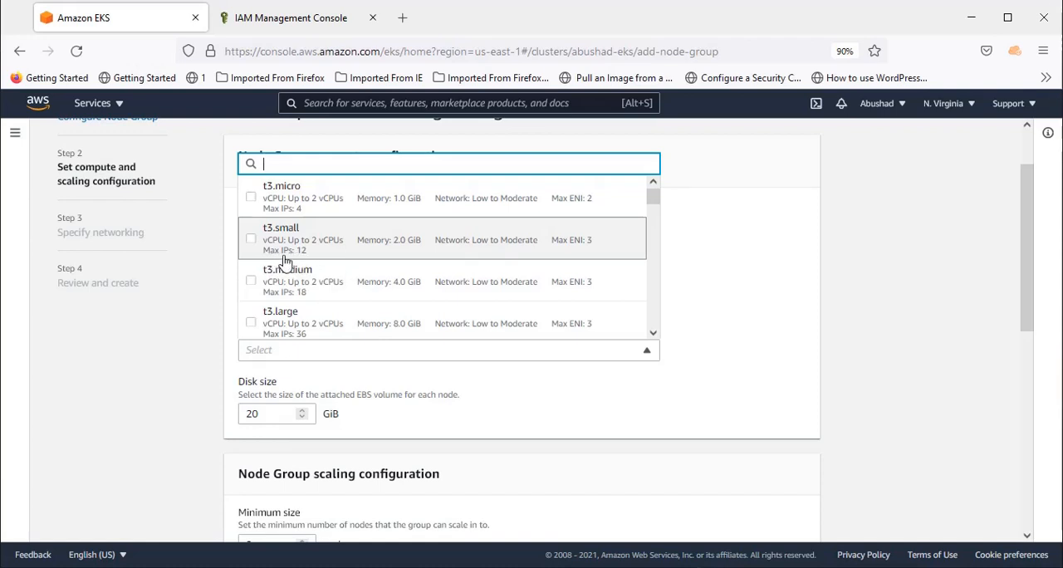
mouse_move(313, 259)
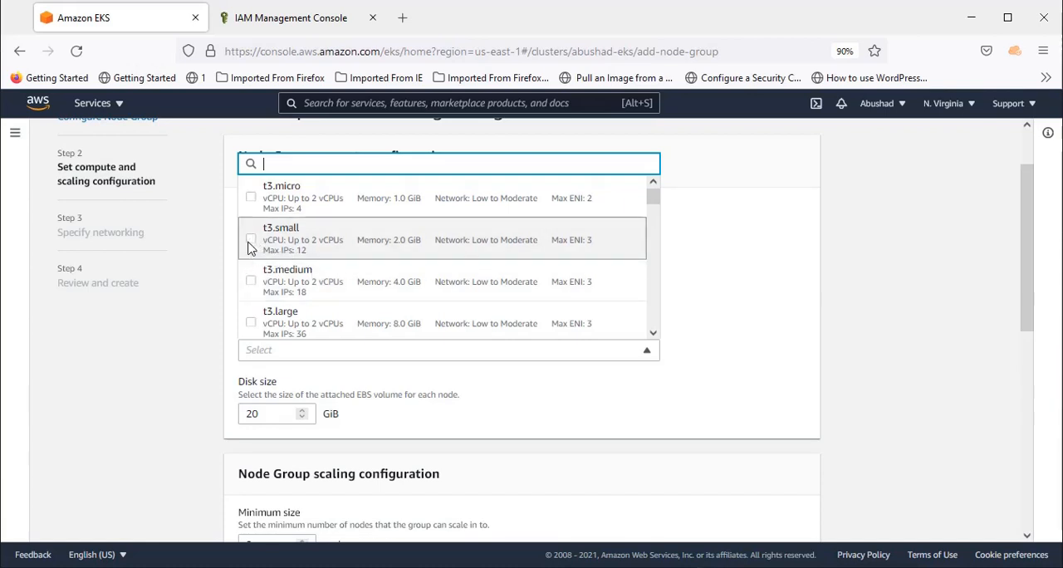
click(251, 240)
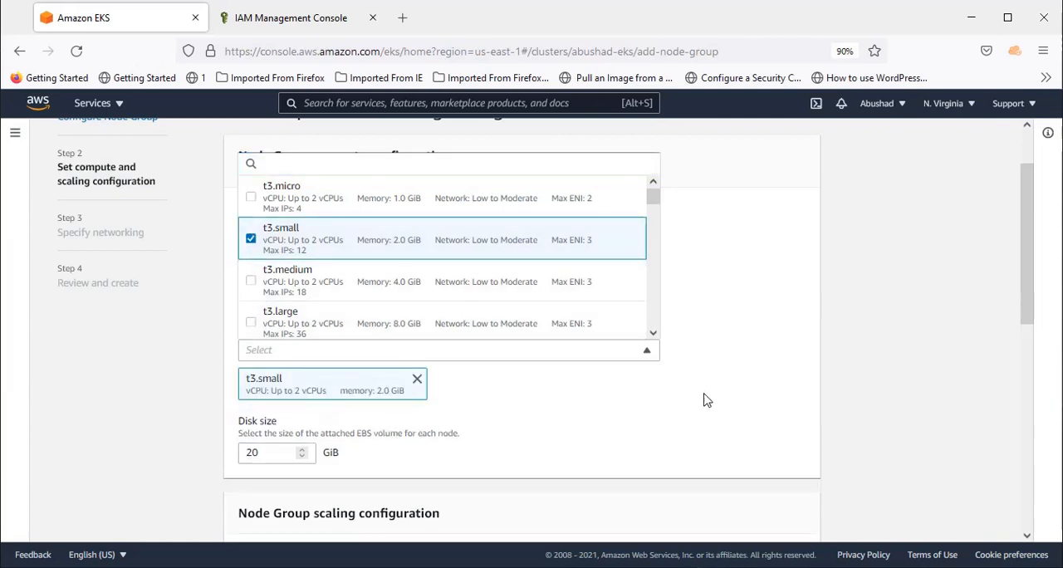
Scroll down through the node group's disk size and scaling settings
scroll(down, 3)
text(10)
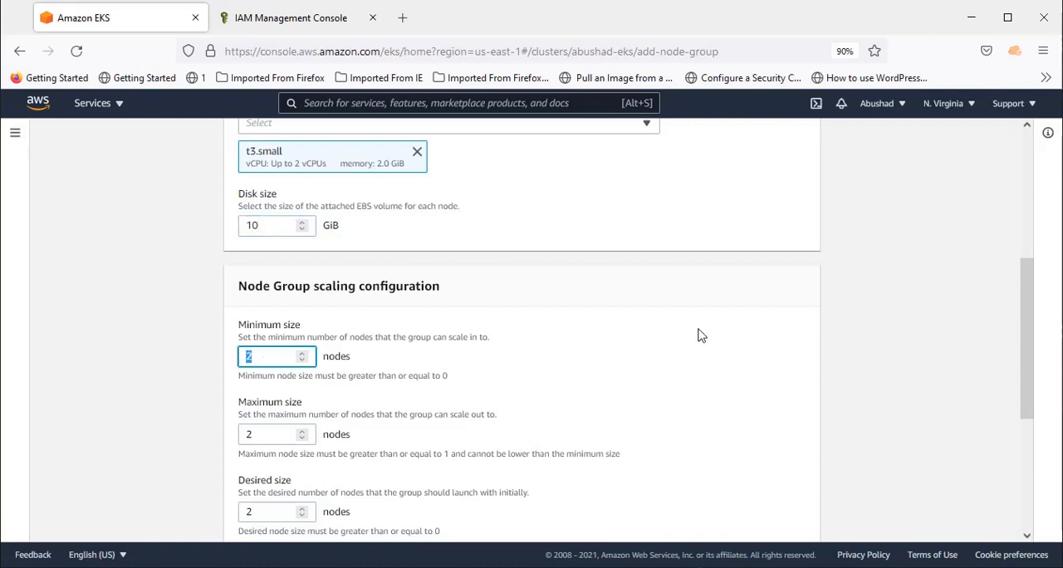
mouse_move(703, 340)
text(1)
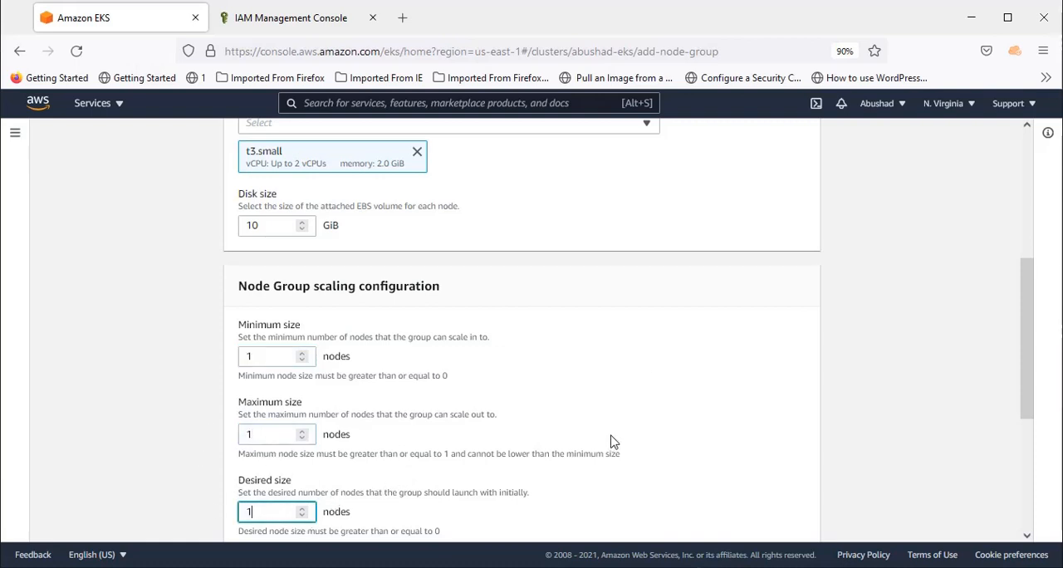
scroll(down, 3)
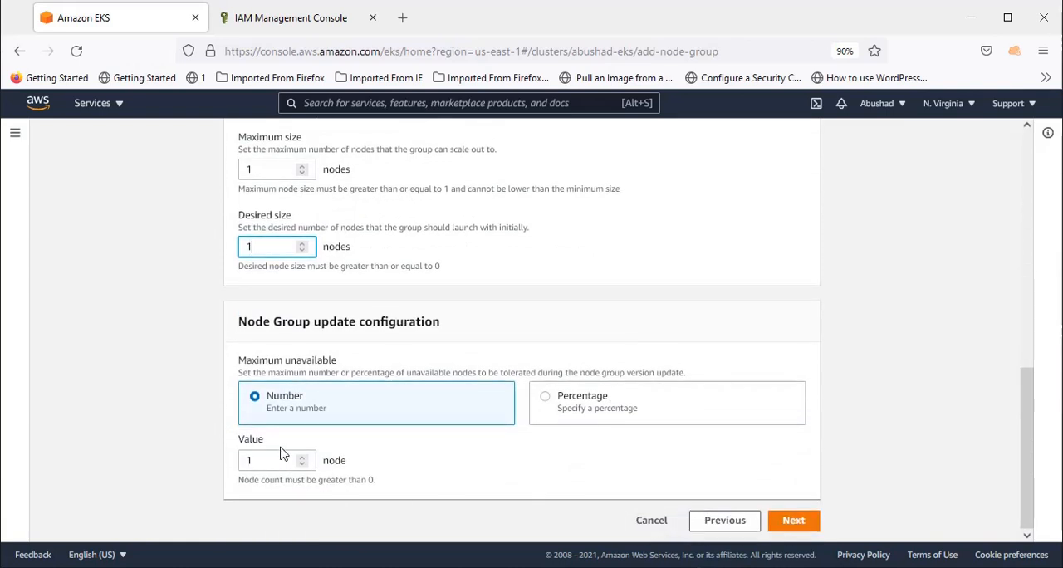
mouse_move(446, 440)
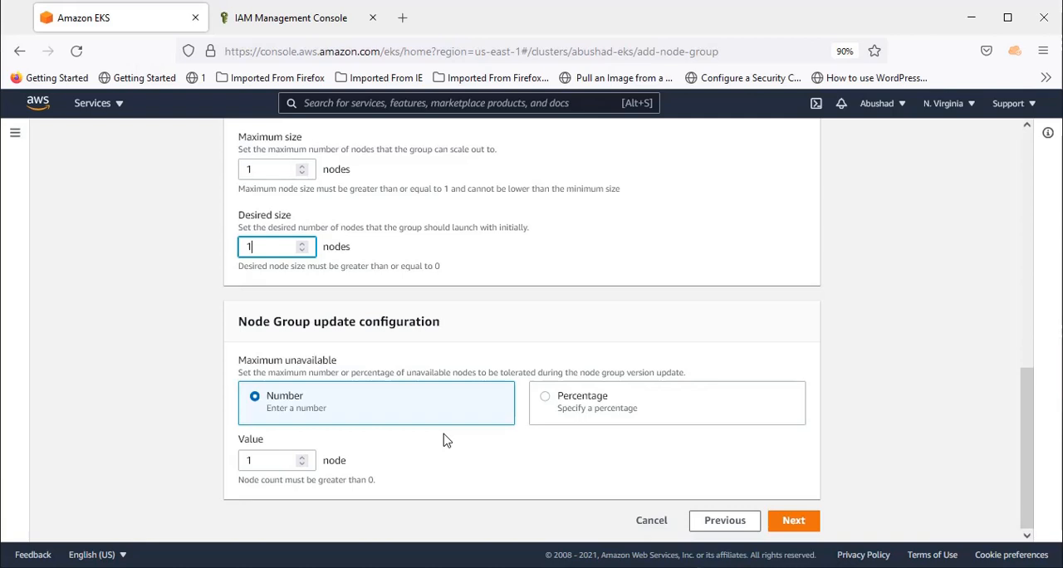
mouse_move(395, 486)
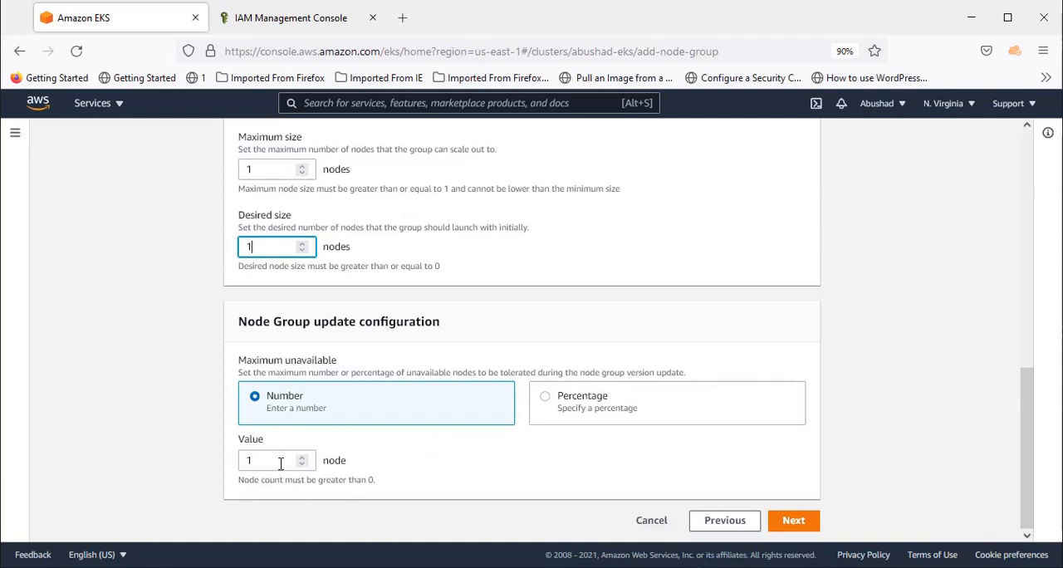
mouse_move(406, 464)
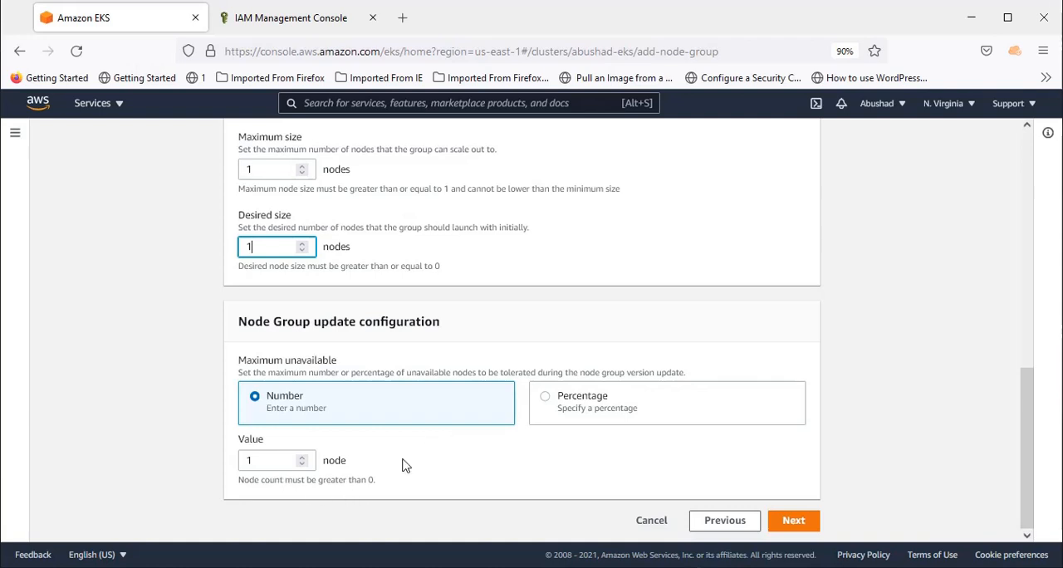
Advance to the networking step, keeping five subnets and SSH access off
click(792, 520)
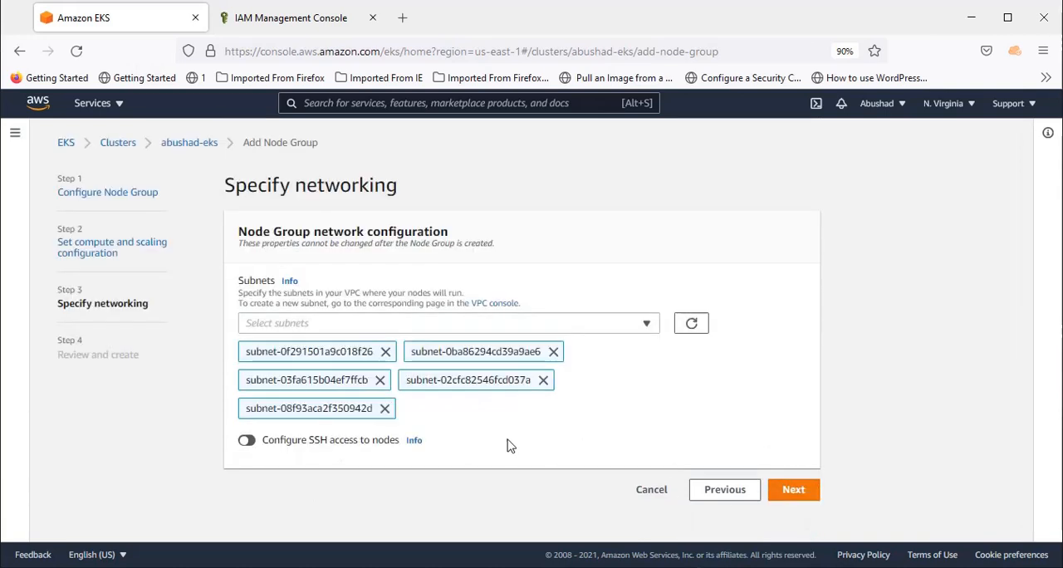
mouse_move(438, 418)
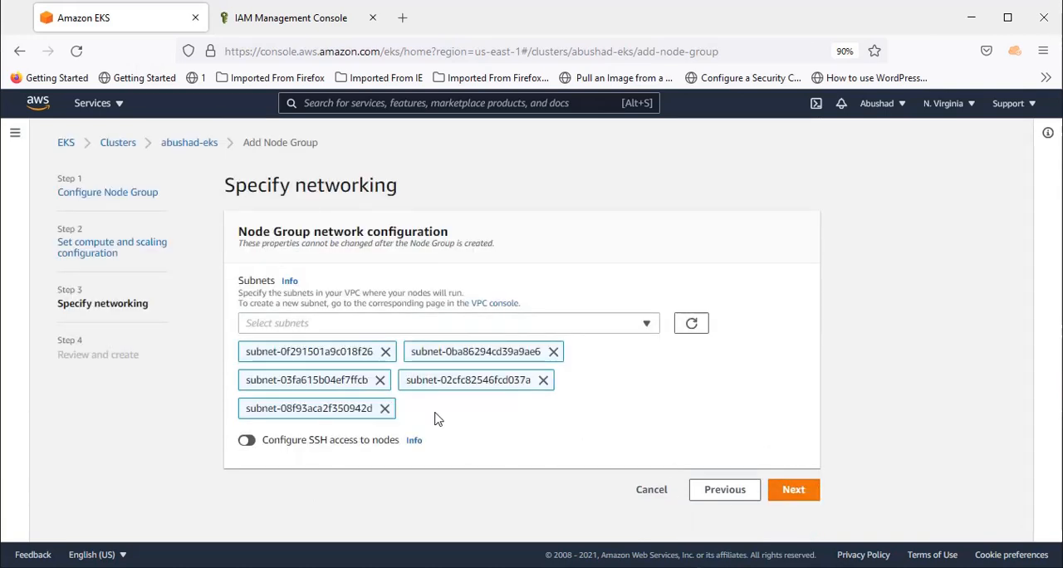
mouse_move(595, 393)
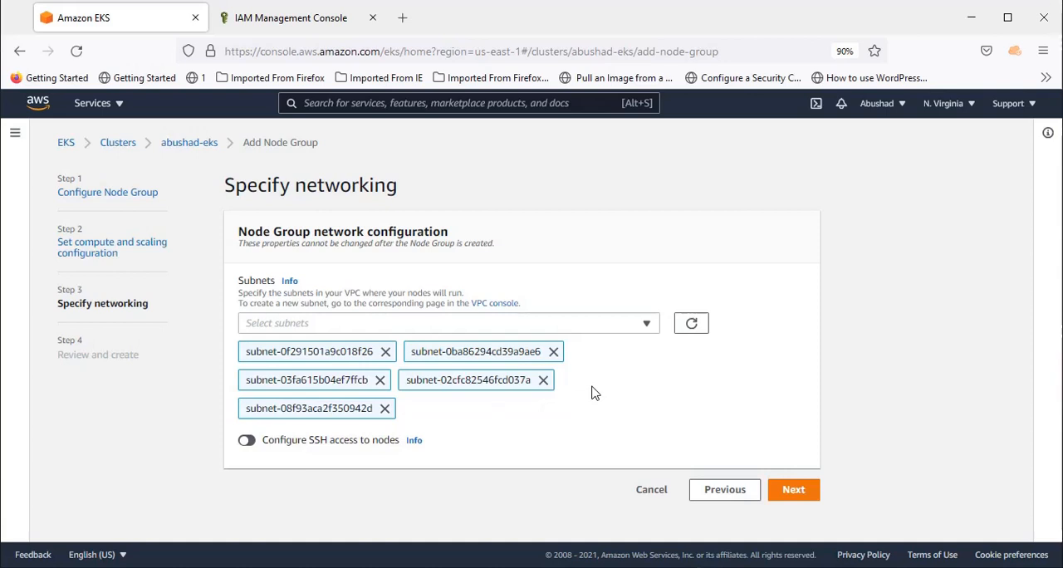
mouse_move(556, 436)
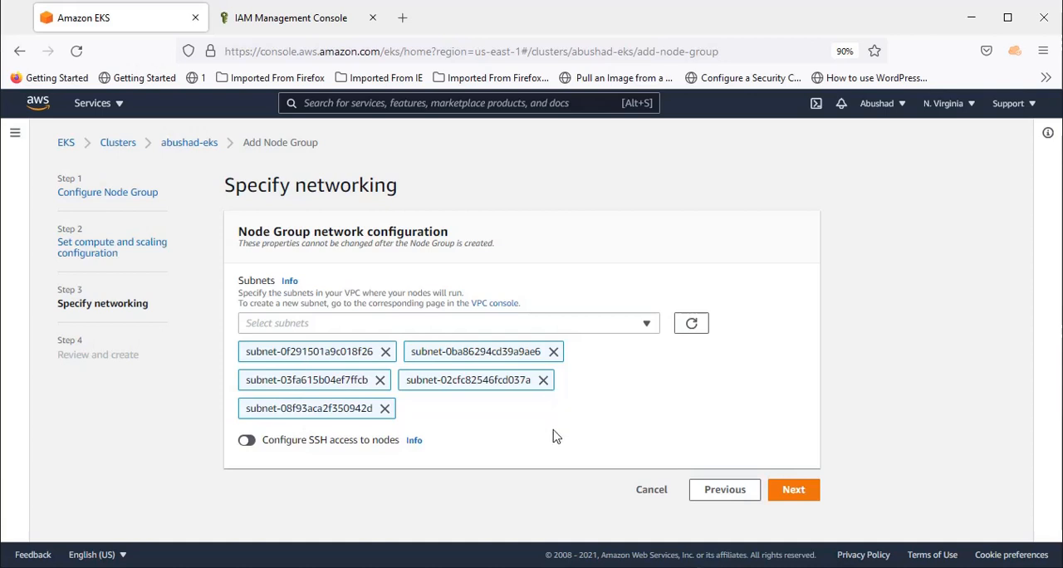
mouse_move(394, 459)
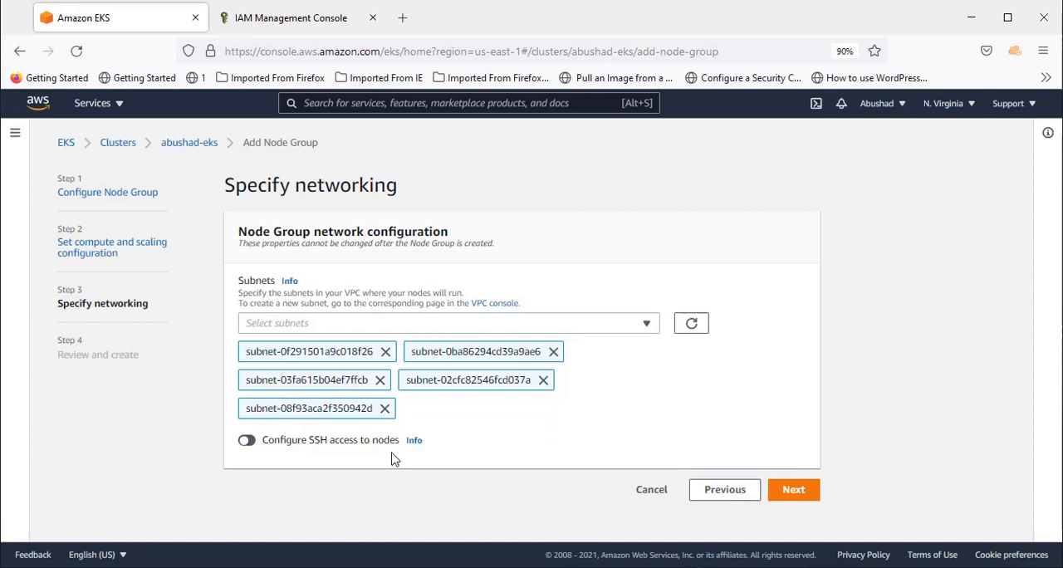
mouse_move(593, 391)
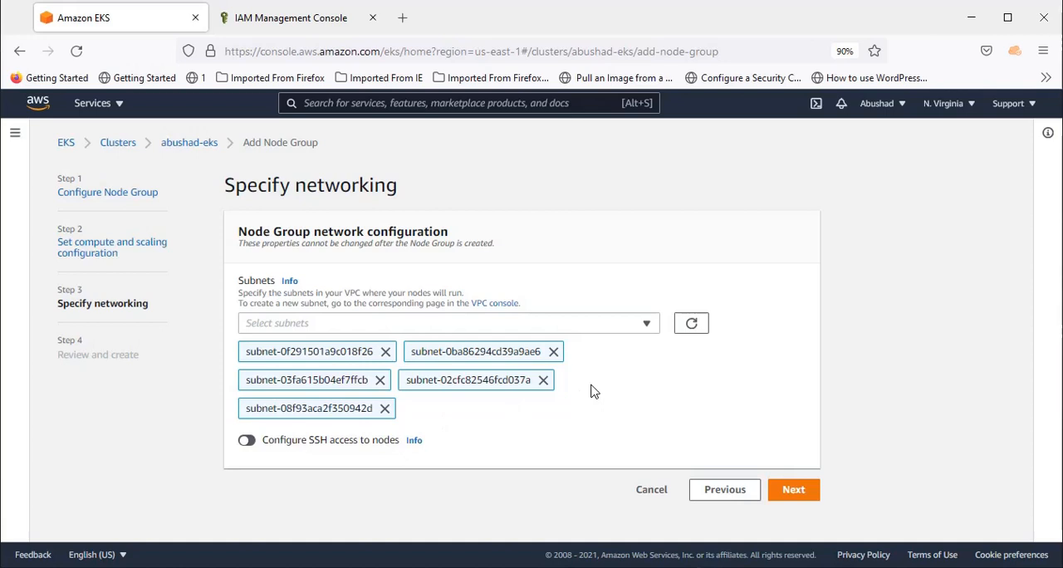
mouse_move(276, 556)
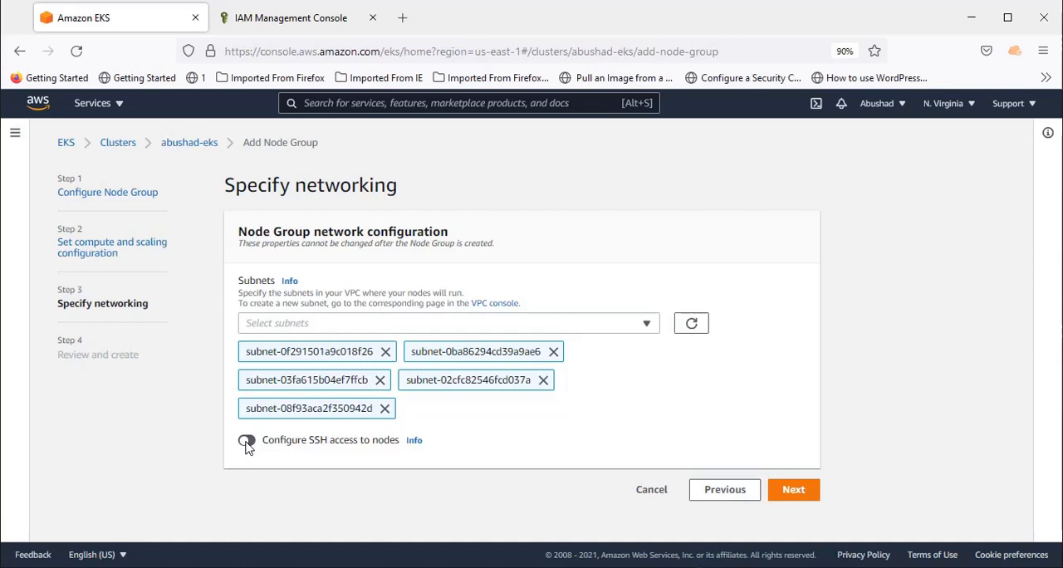
mouse_move(689, 427)
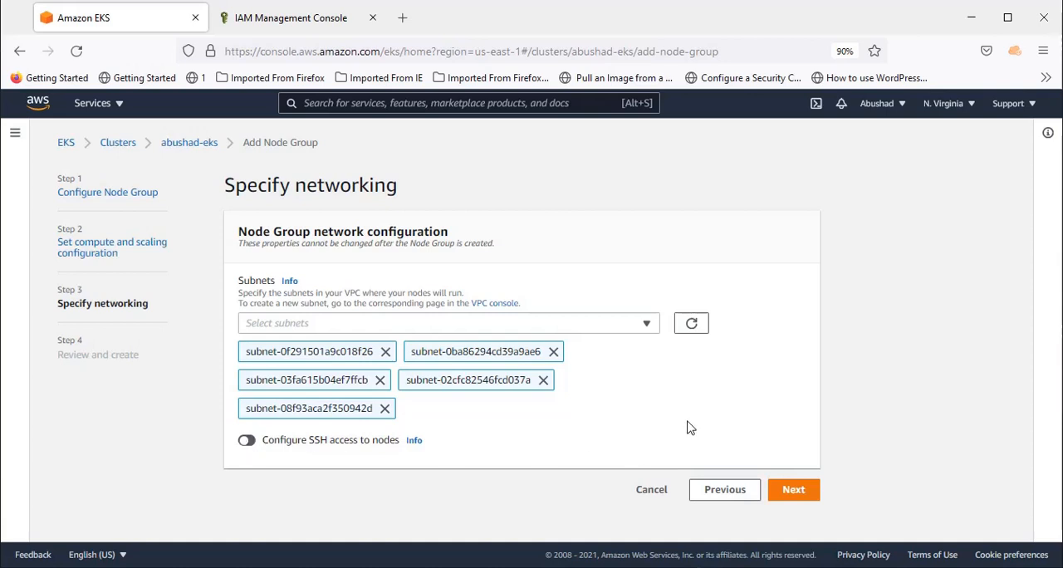
mouse_move(666, 421)
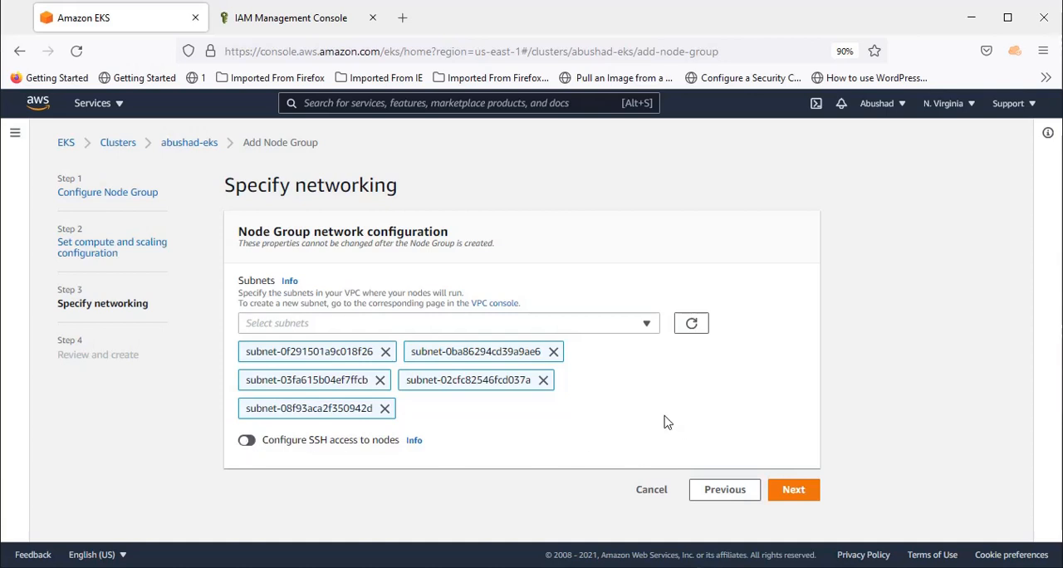
mouse_move(654, 419)
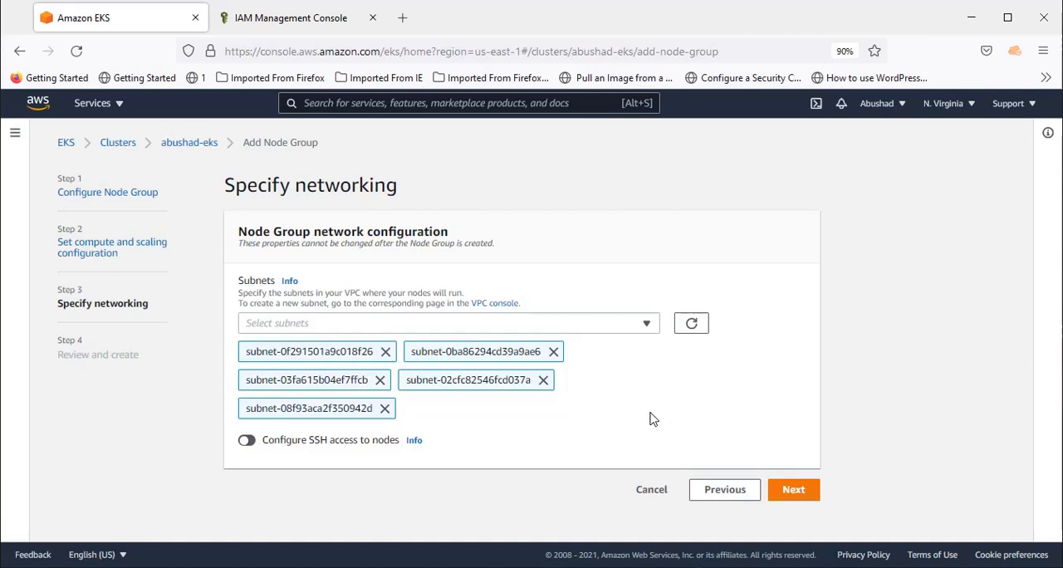
mouse_move(648, 419)
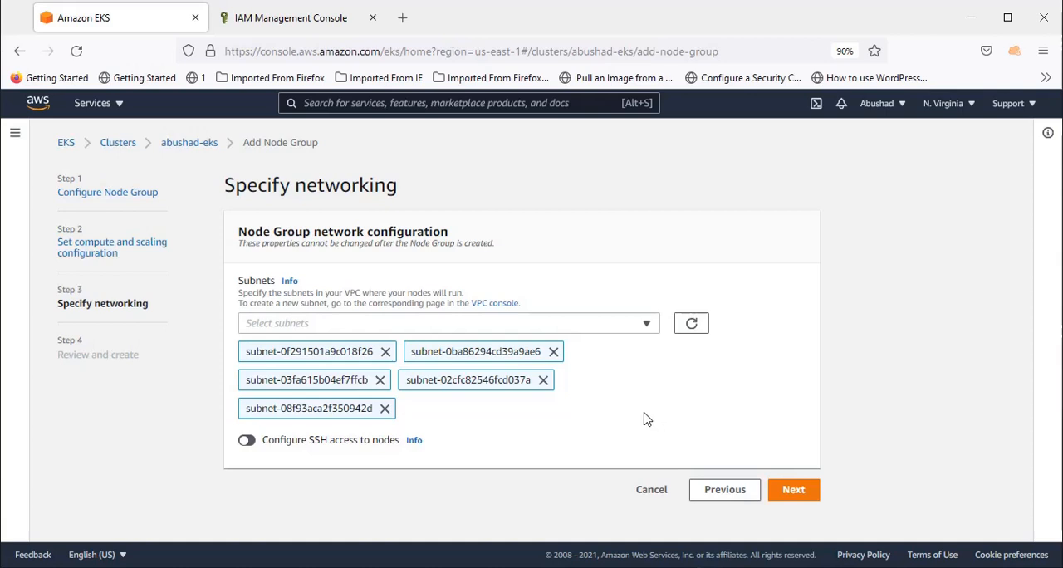
mouse_move(473, 438)
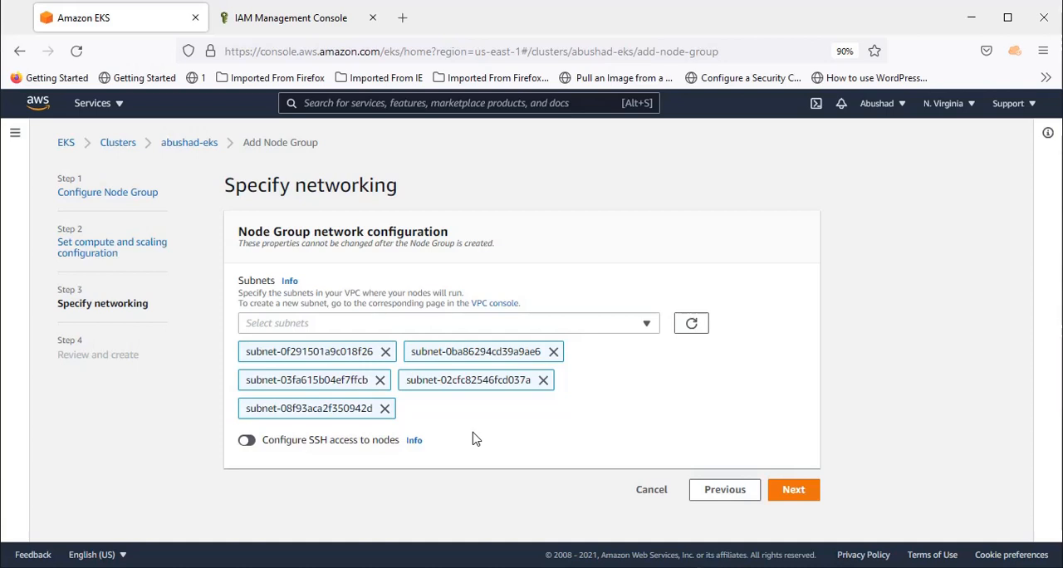
mouse_move(351, 450)
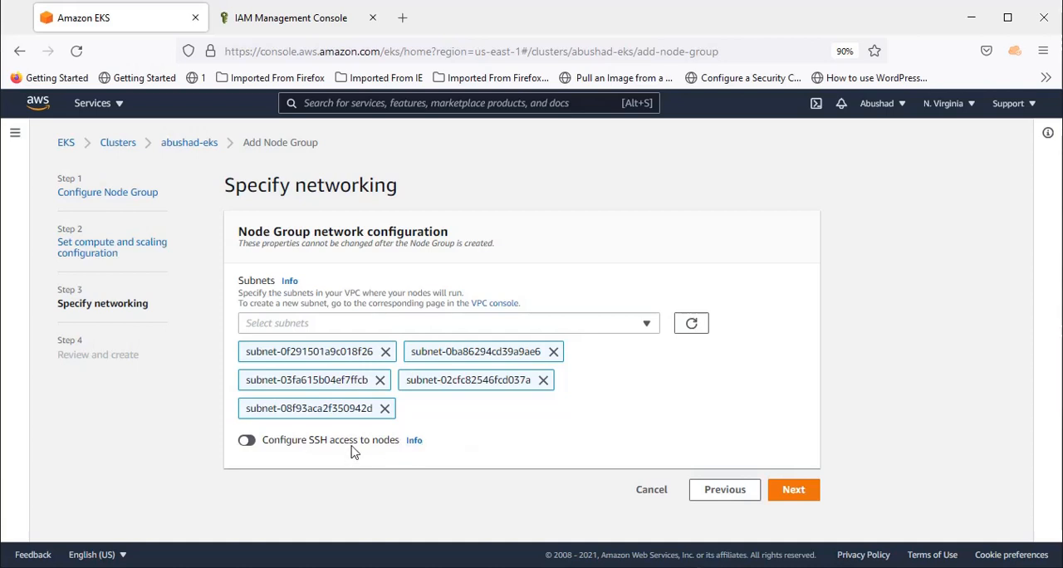
mouse_move(253, 448)
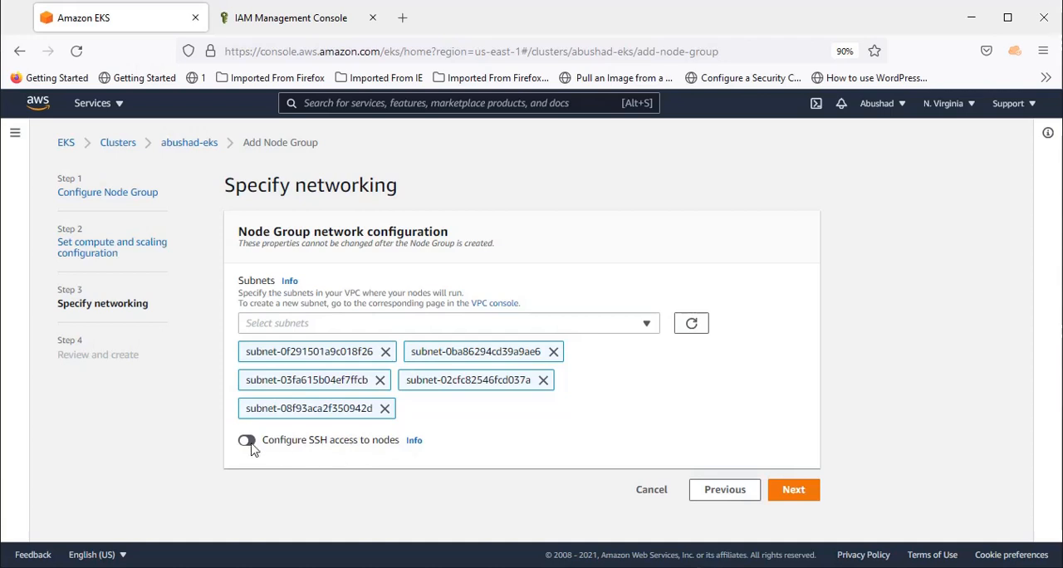
mouse_move(589, 438)
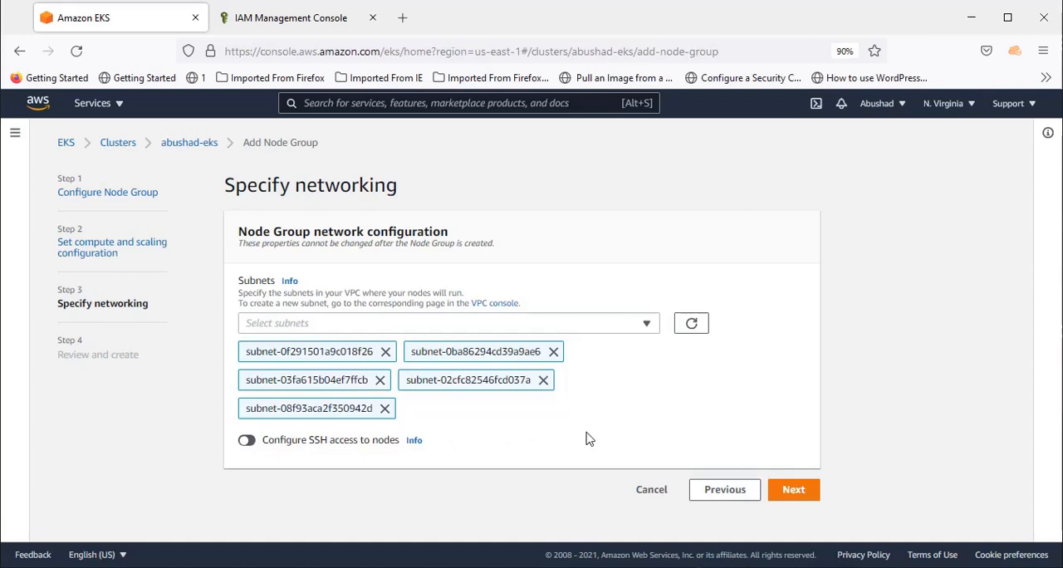
Review the eks-worker-node summary of role, t3.small, scaling and subnets, then create it
click(792, 489)
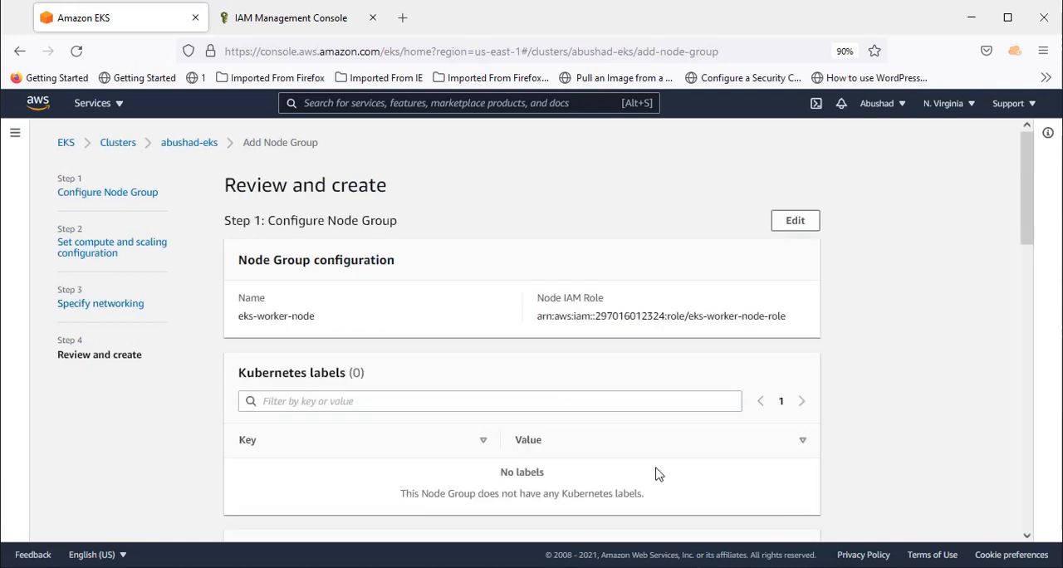
scroll(down, 3)
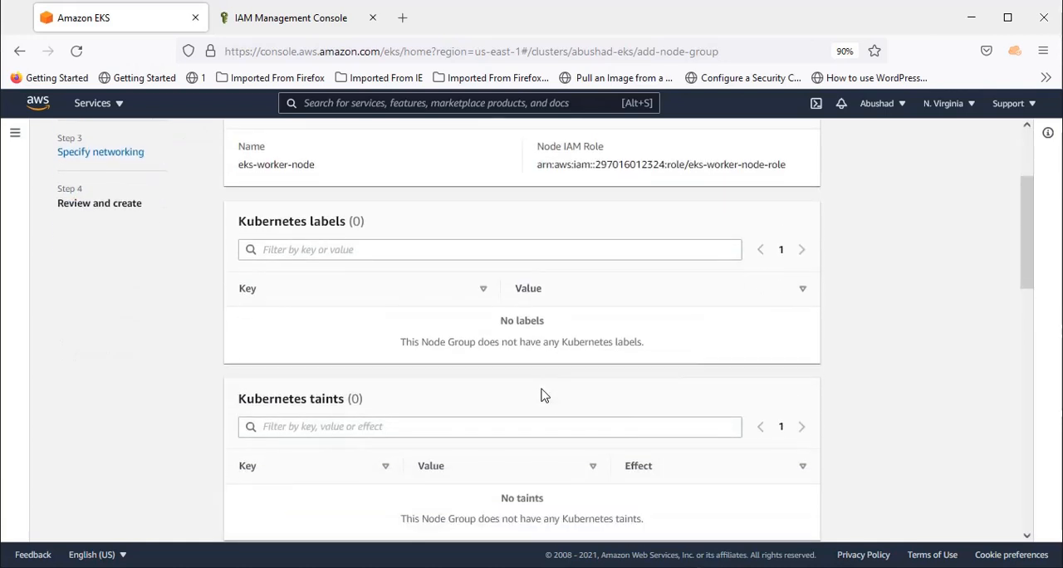
scroll(down, 3)
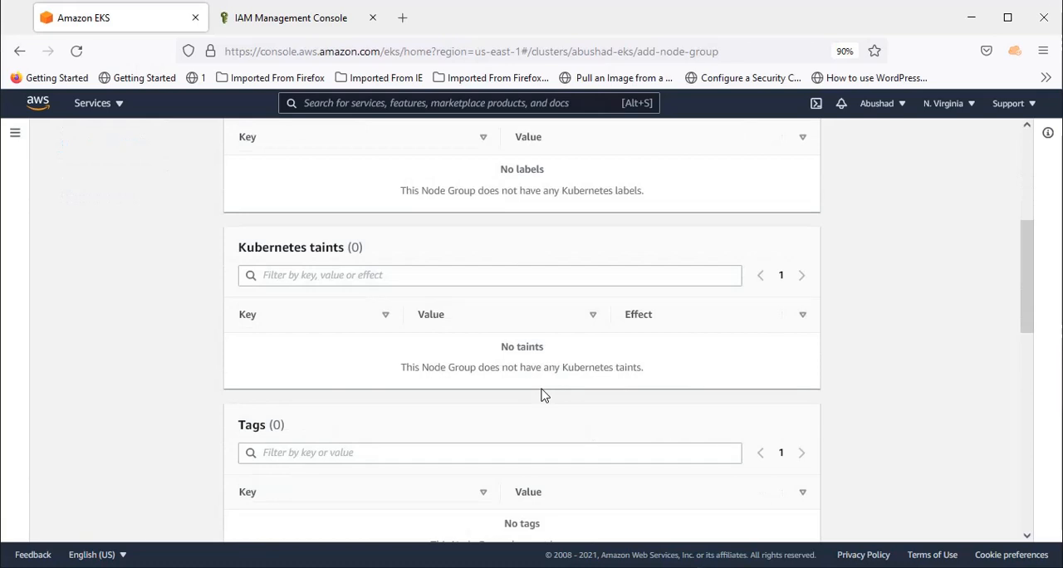
scroll(down, 3)
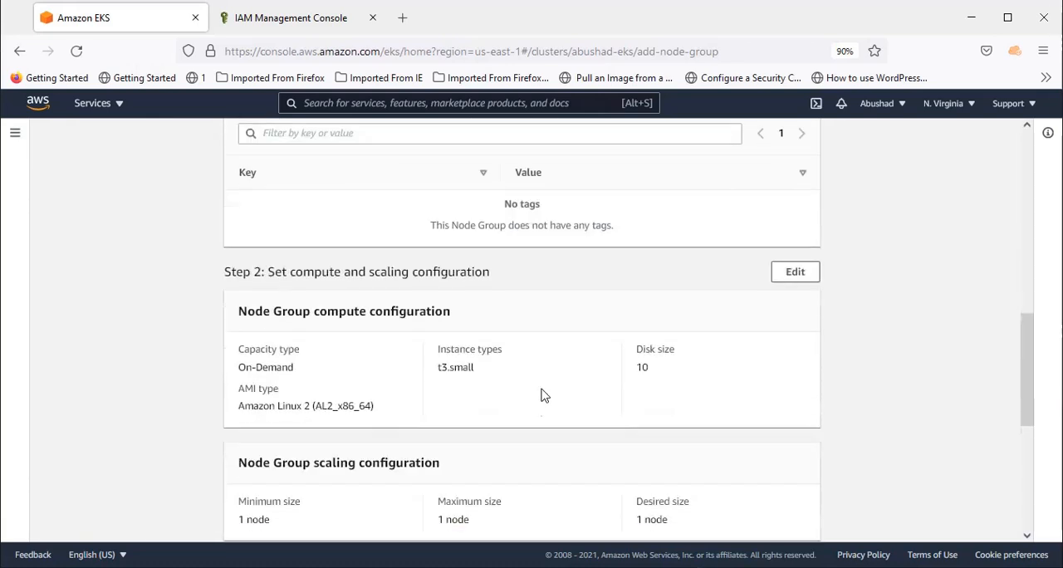
scroll(down, 3)
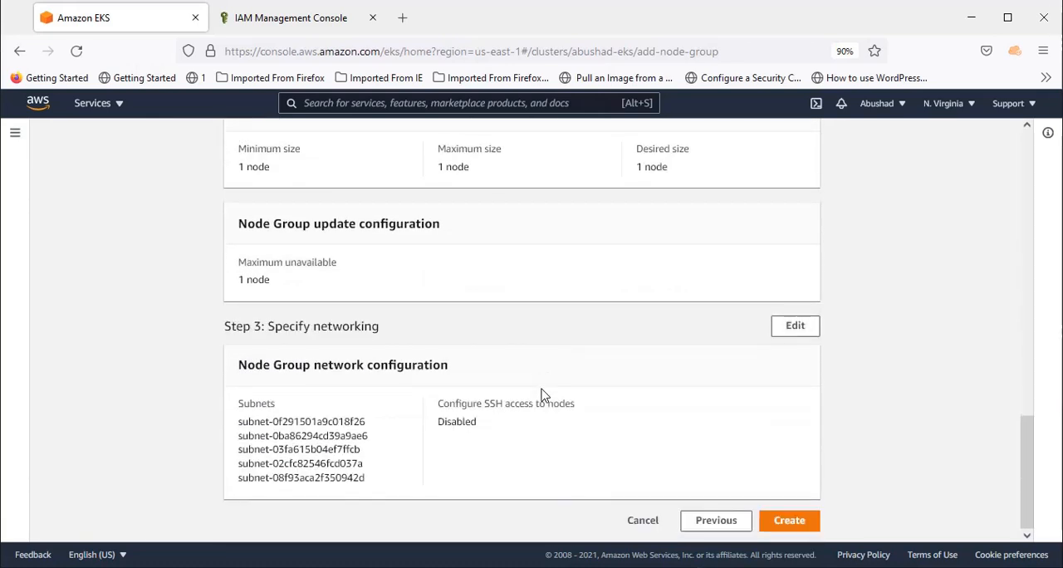
mouse_move(788, 521)
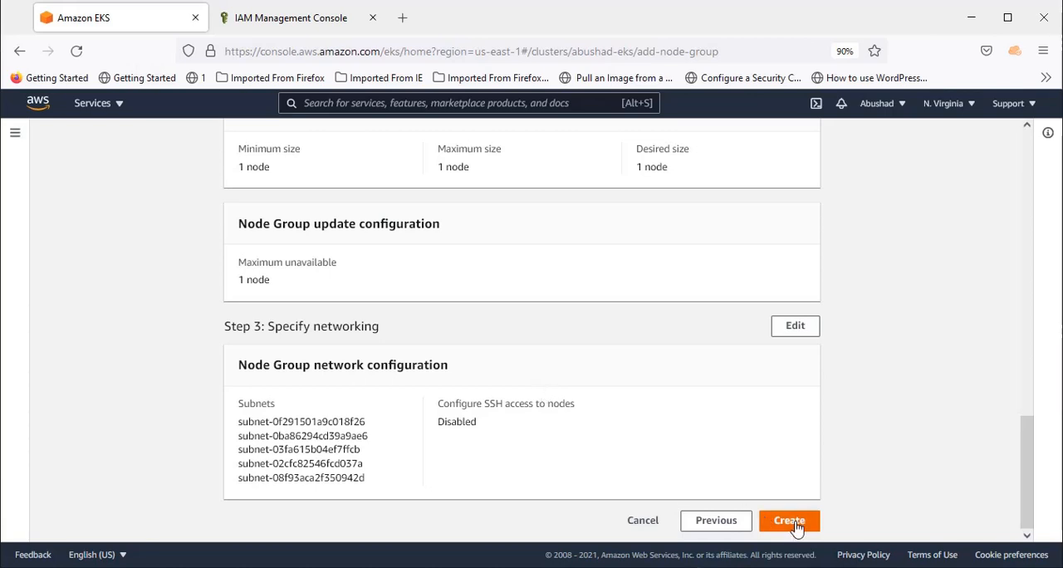
click(788, 520)
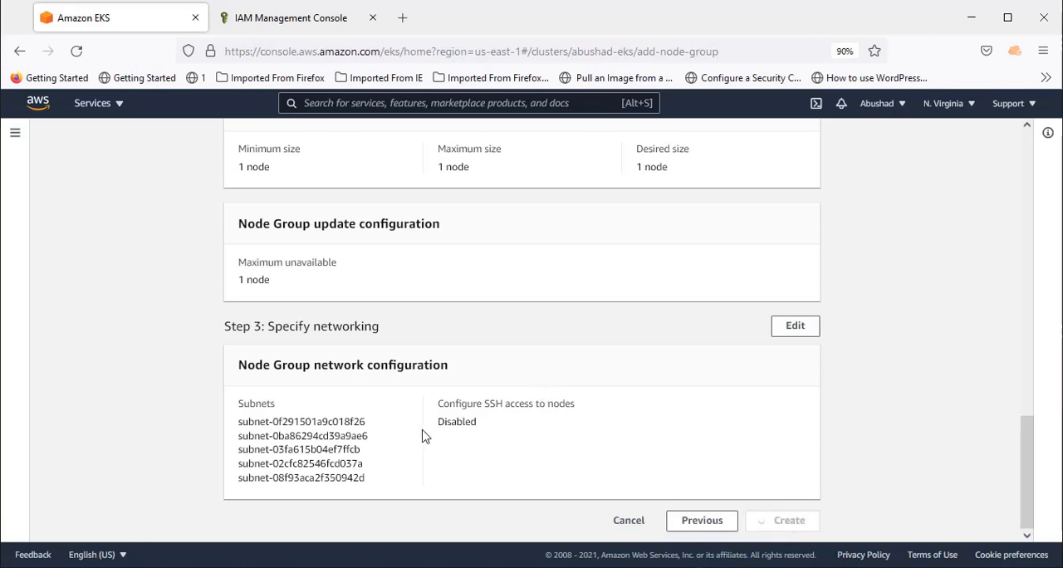
Review the eks-worker-node details: status Creating, node role, one-node scaling and subnets
click(787, 519)
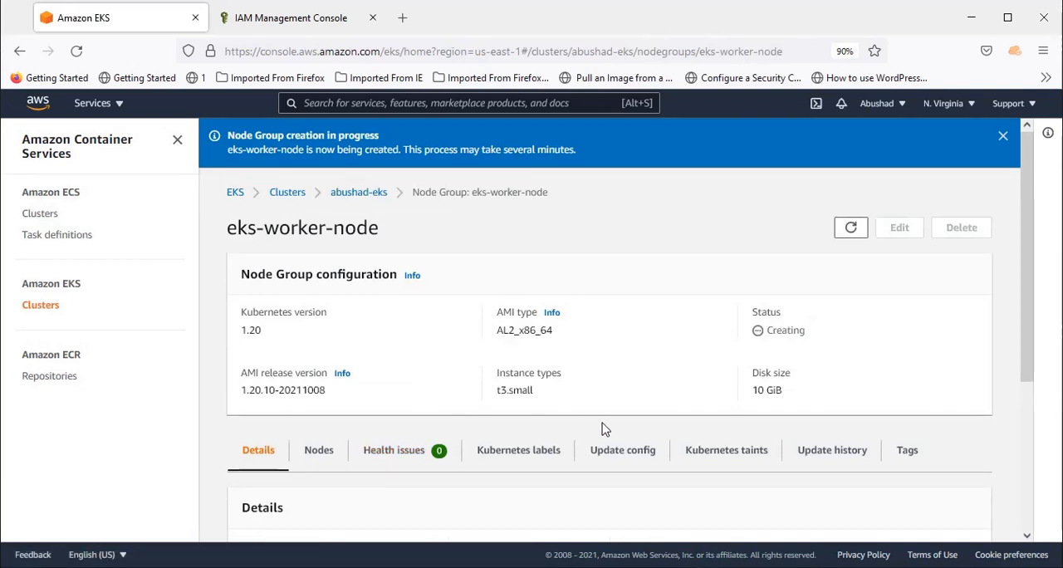
scroll(down, 3)
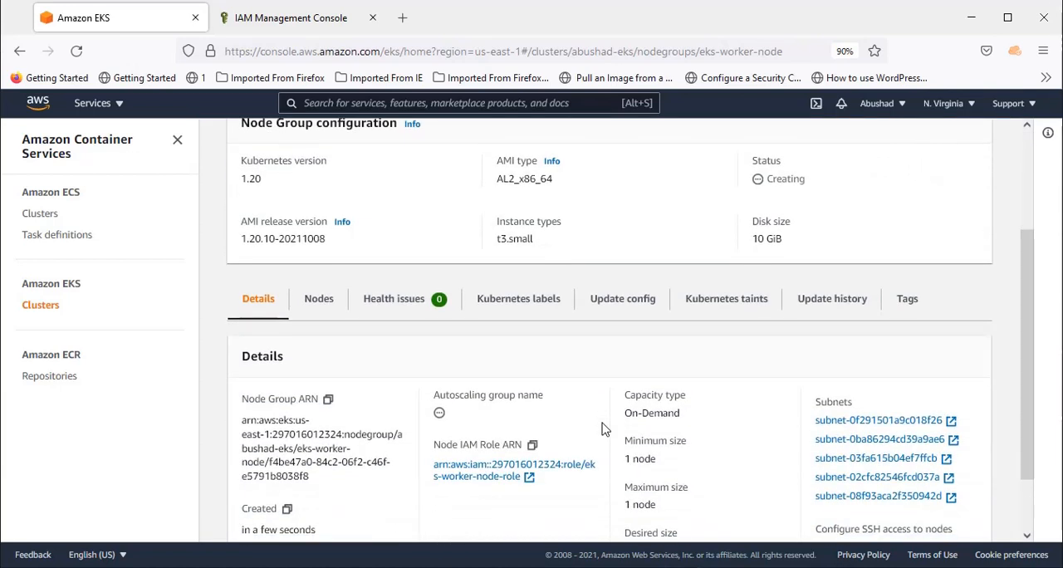
scroll(up, 3)
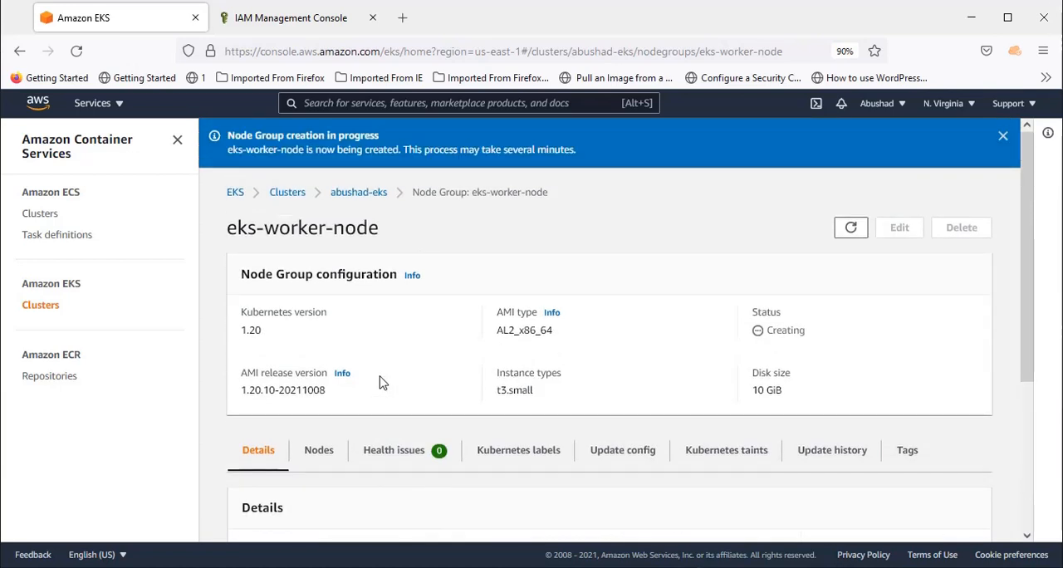
scroll(down, 3)
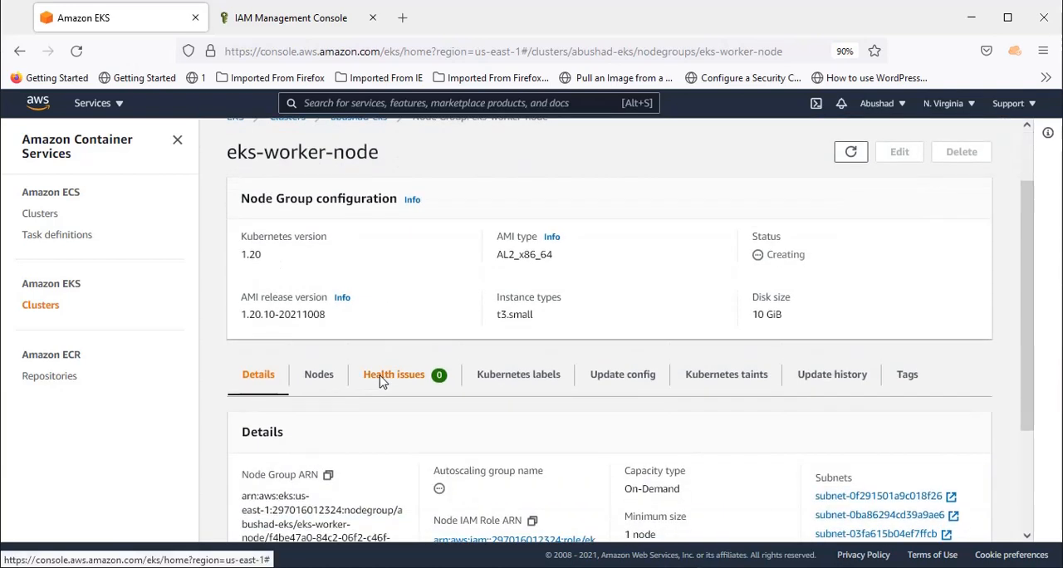
mouse_move(319, 384)
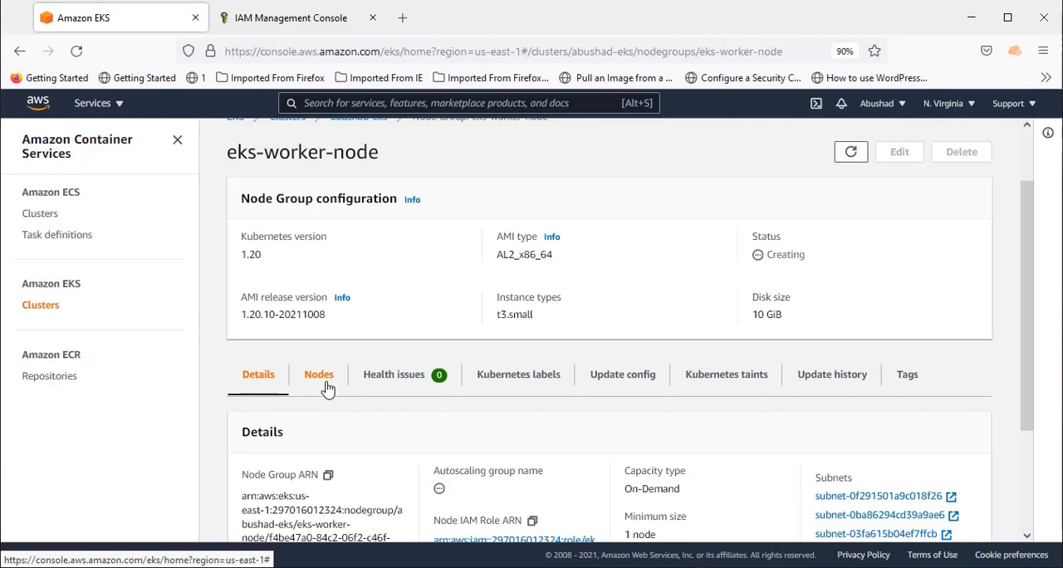
scroll(down, 3)
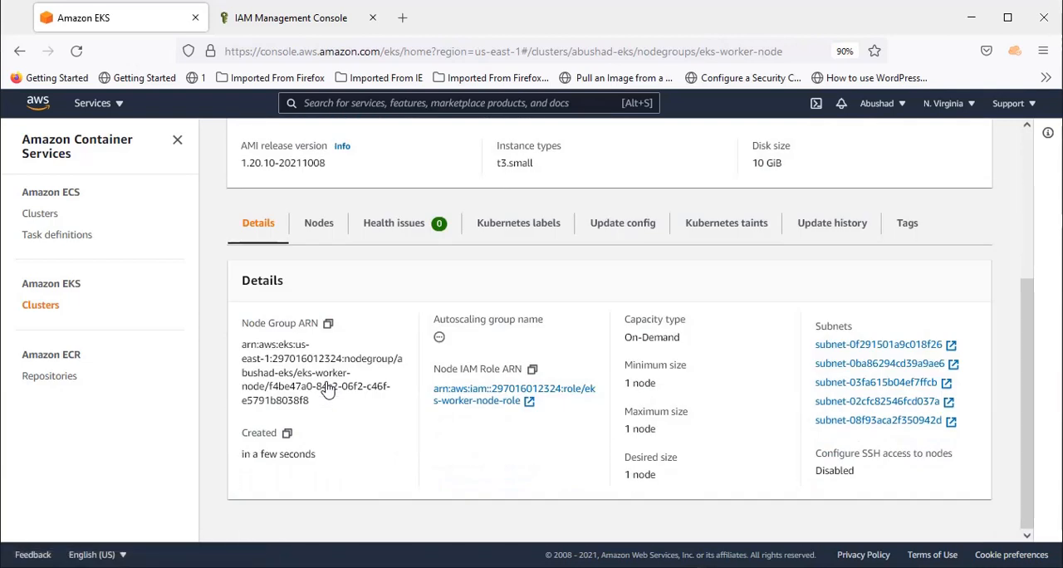